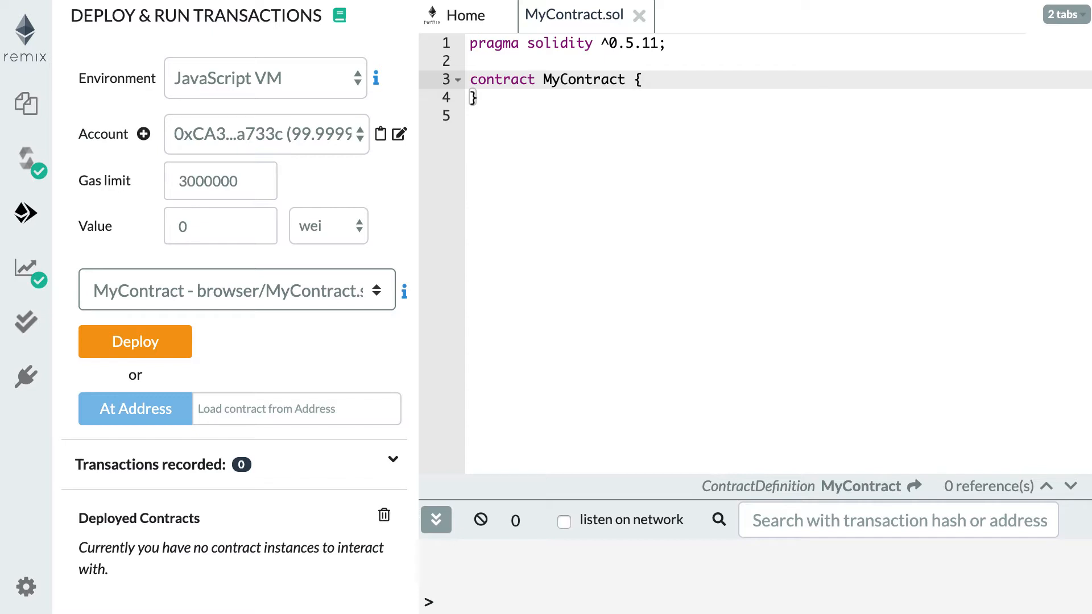
# - Declare an empty invest() function marked external payable inside MyContract
pyautogui.write('function invest() external')
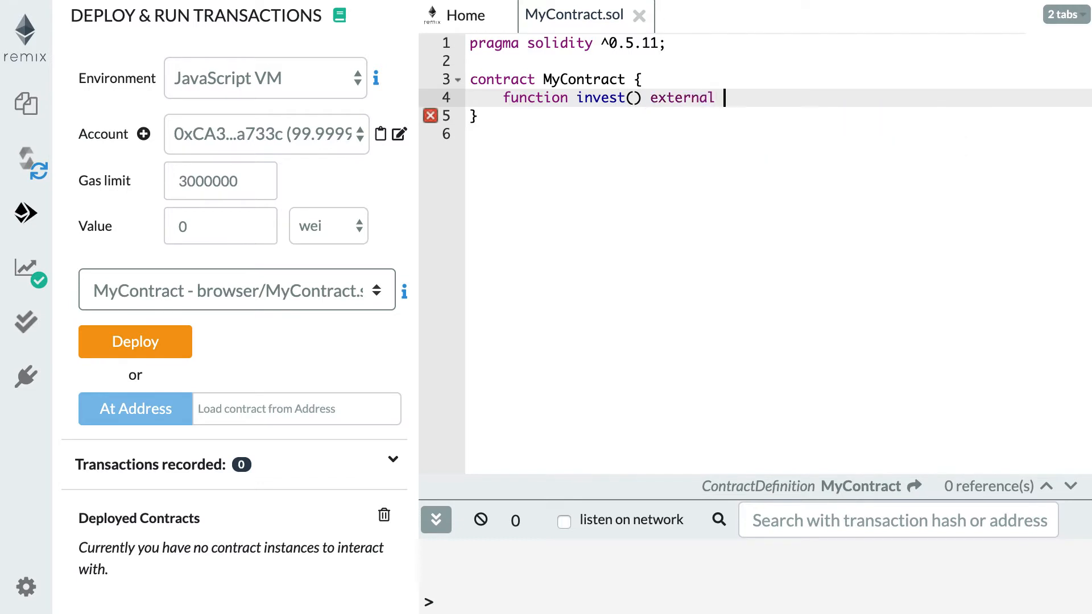
pyautogui.write('payable {')
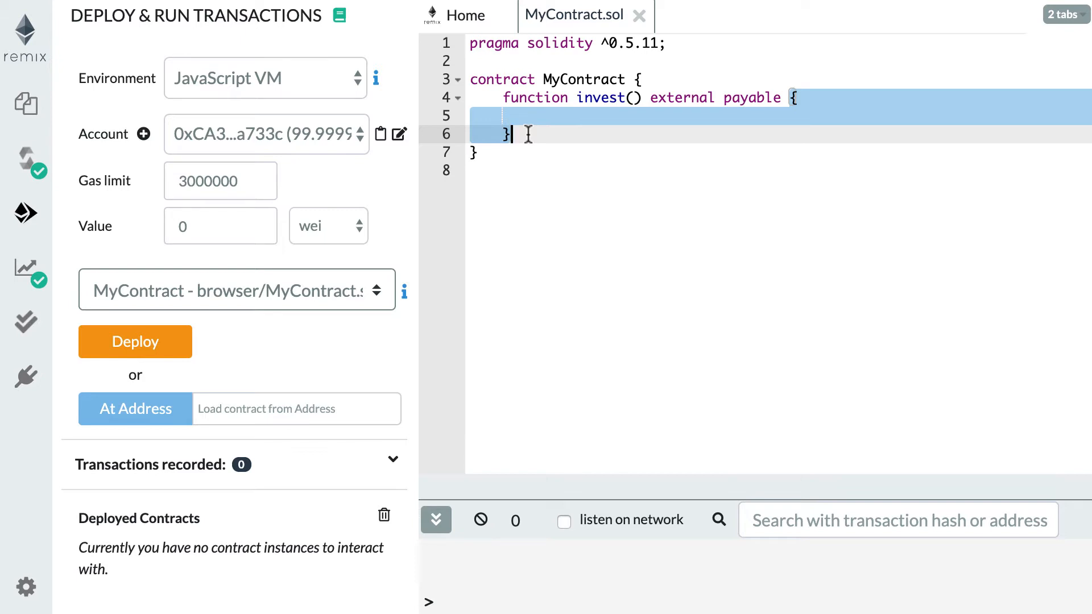
pyautogui.write('function')
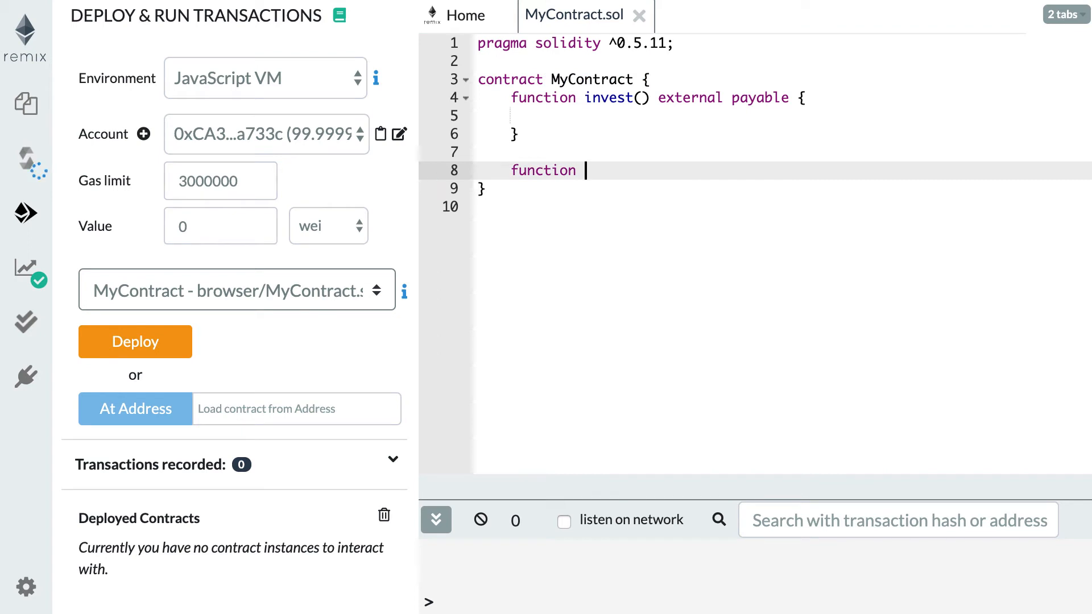
# - Declare balanceOf() as external view returning uint
pyautogui.write('balanceOf()')
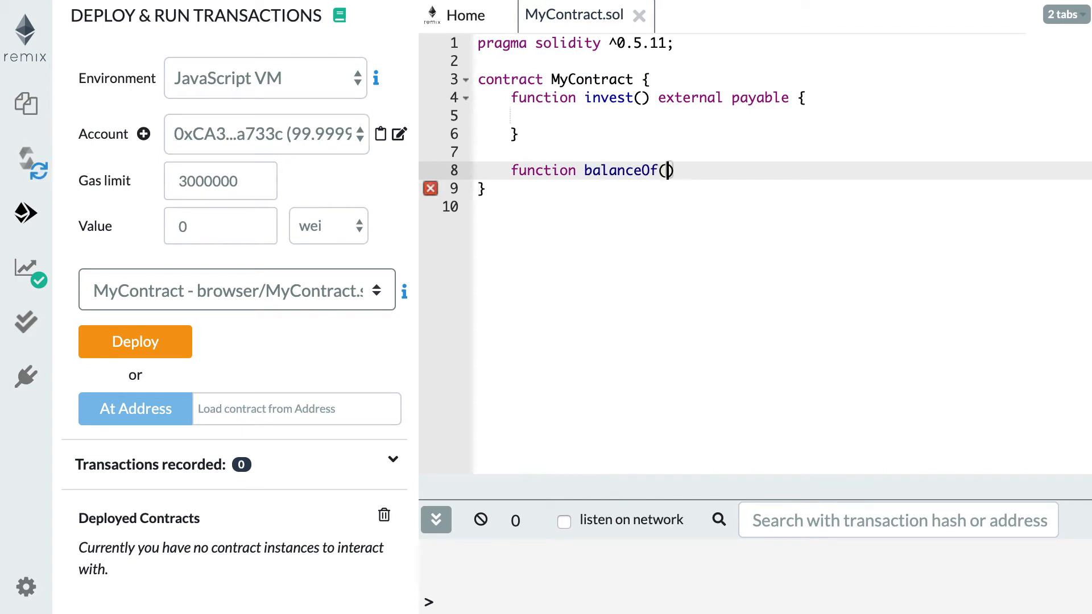
pyautogui.write('external')
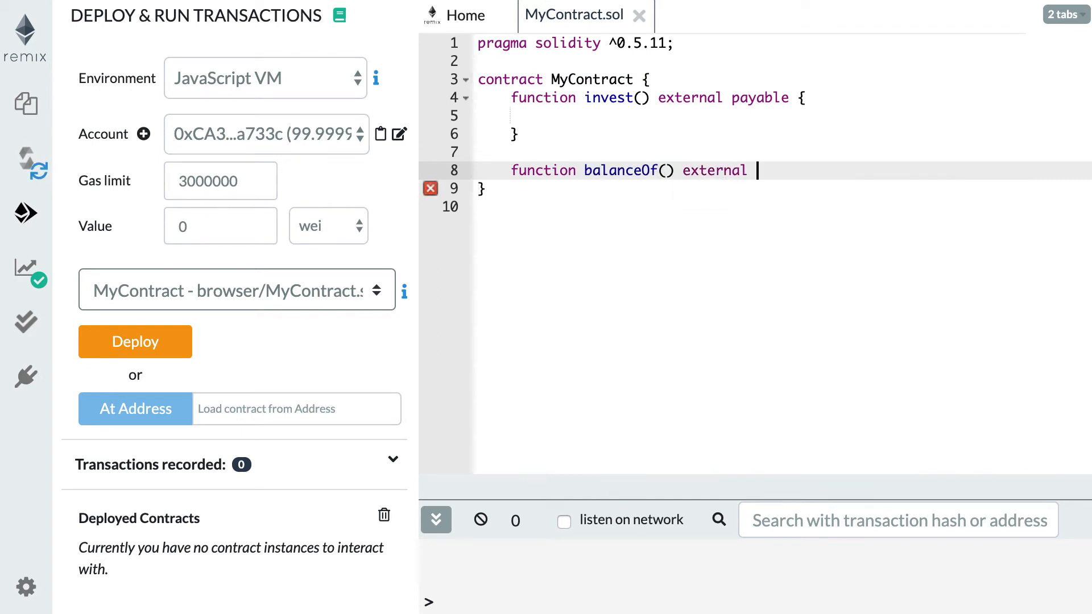
pyautogui.write('view')
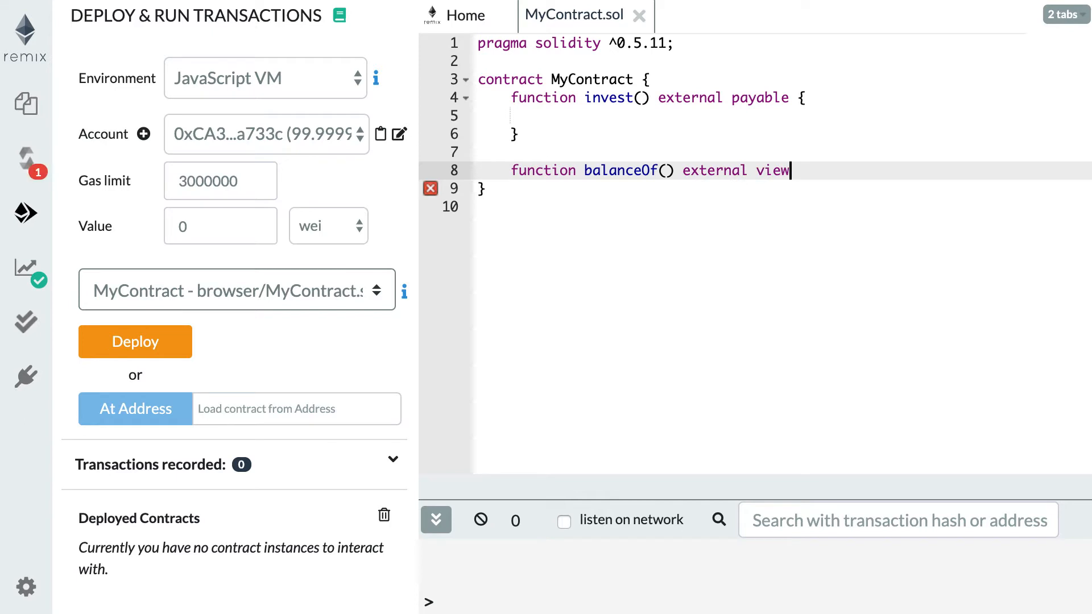
pyautogui.write('returns(')
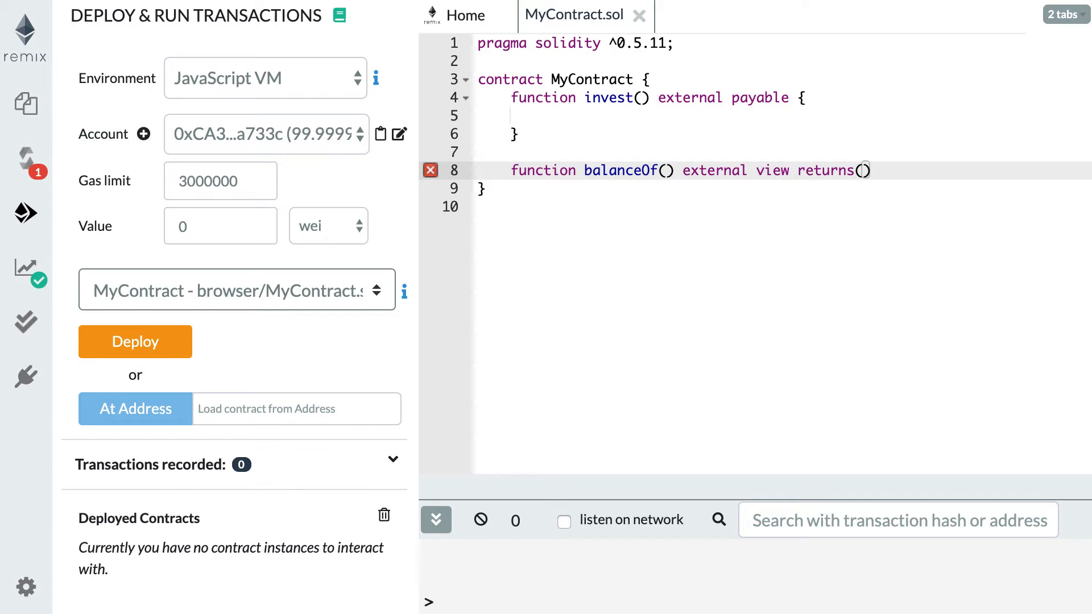
pyautogui.write('uint')
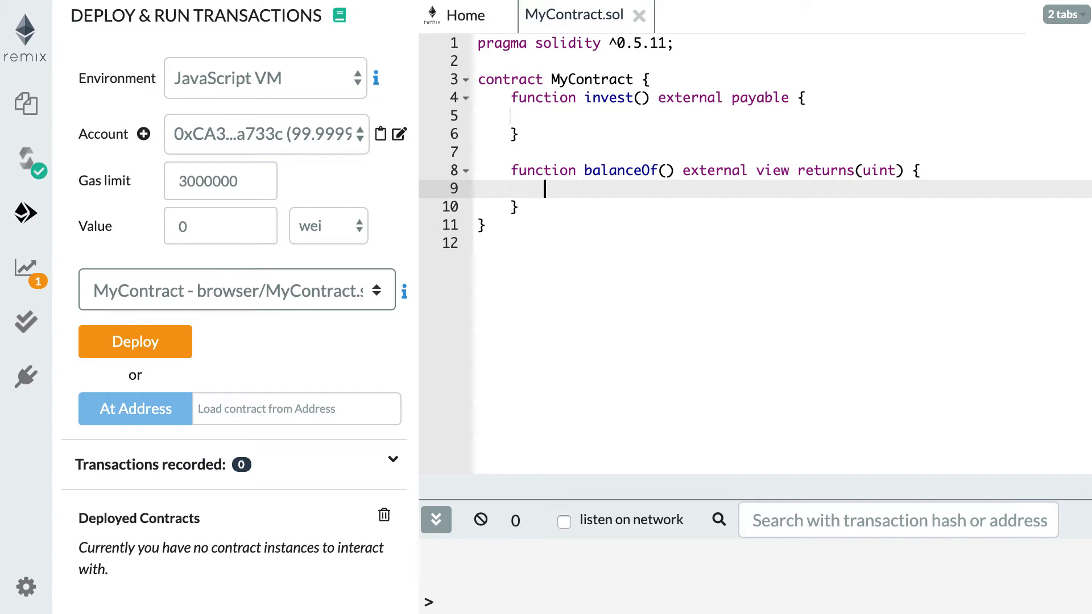
# - Make balanceOf return address(this).balance
pyautogui.write('retr')
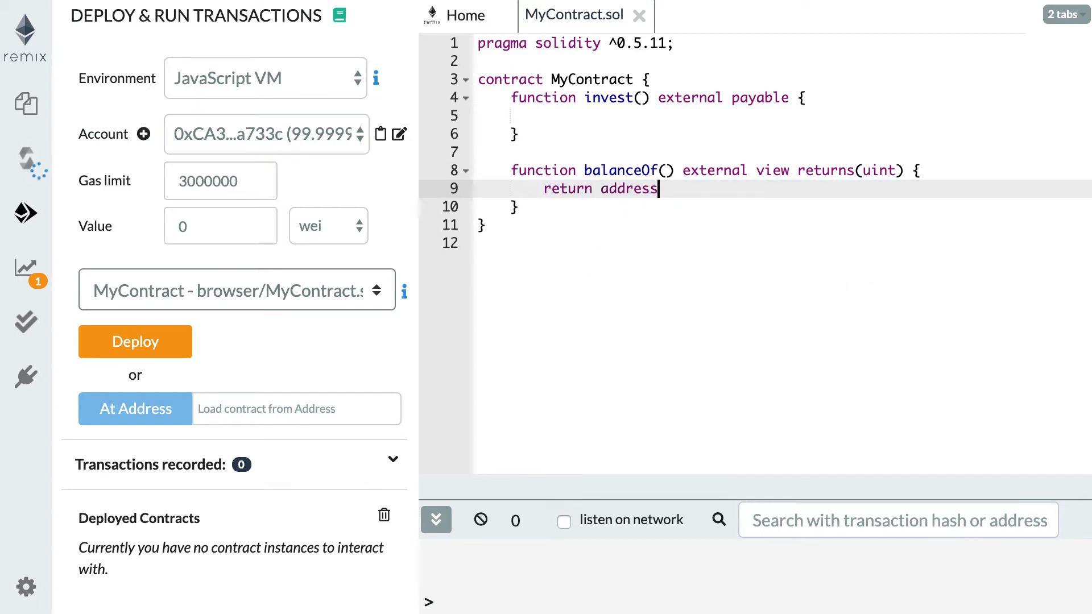
pyautogui.write('(this)')
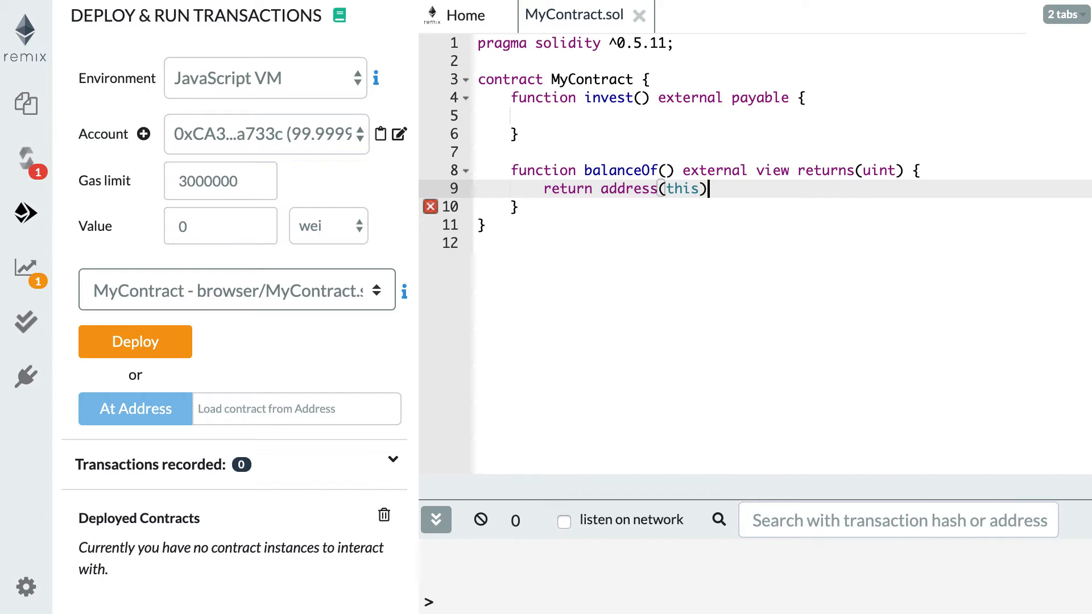
pyautogui.write('.')
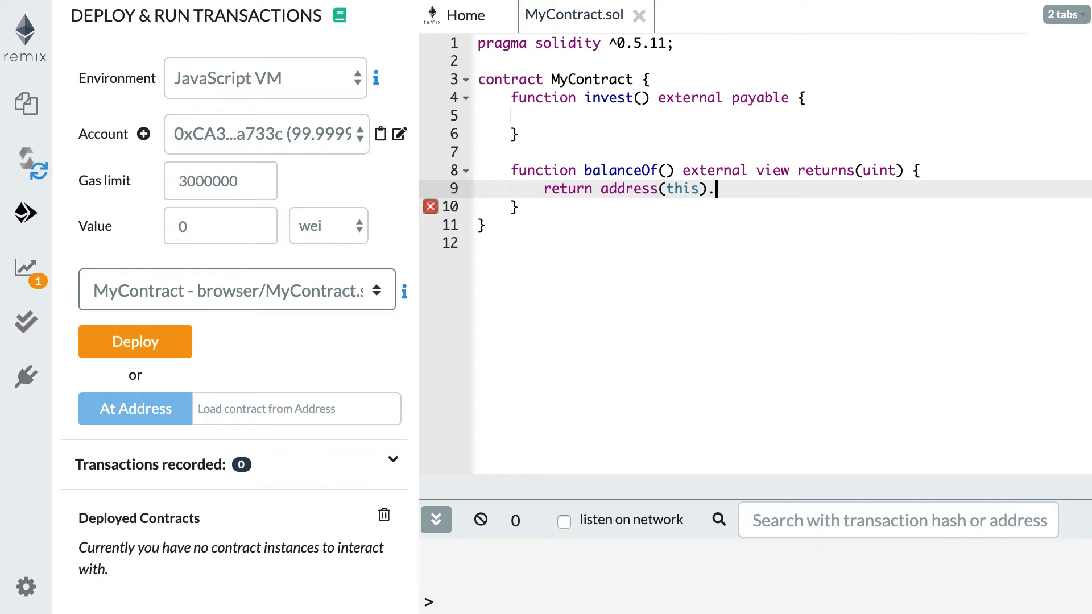
pyautogui.write('balan')
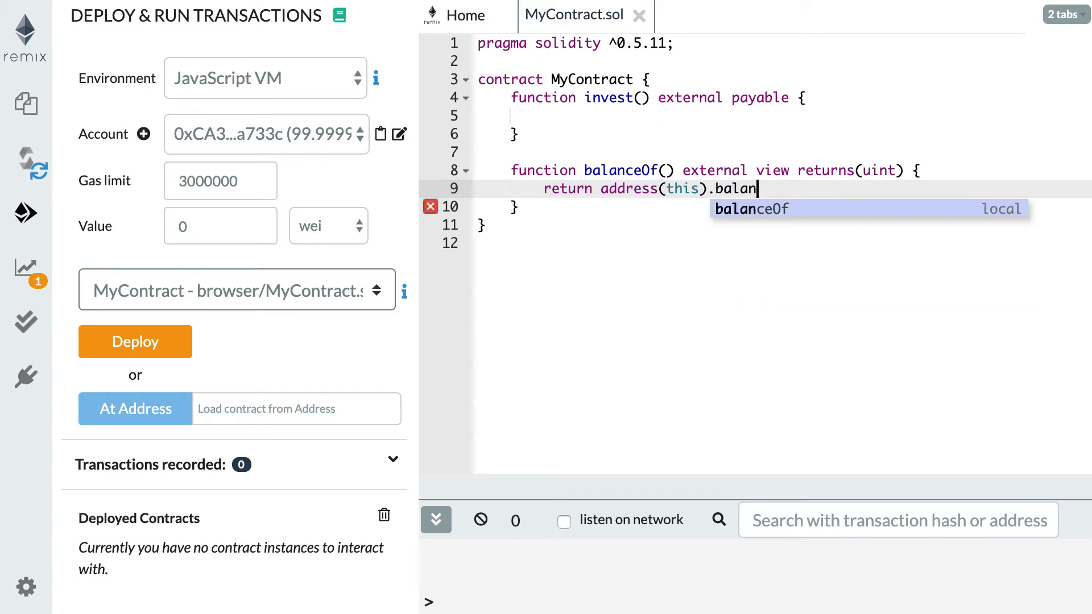
pyautogui.write('ce;')
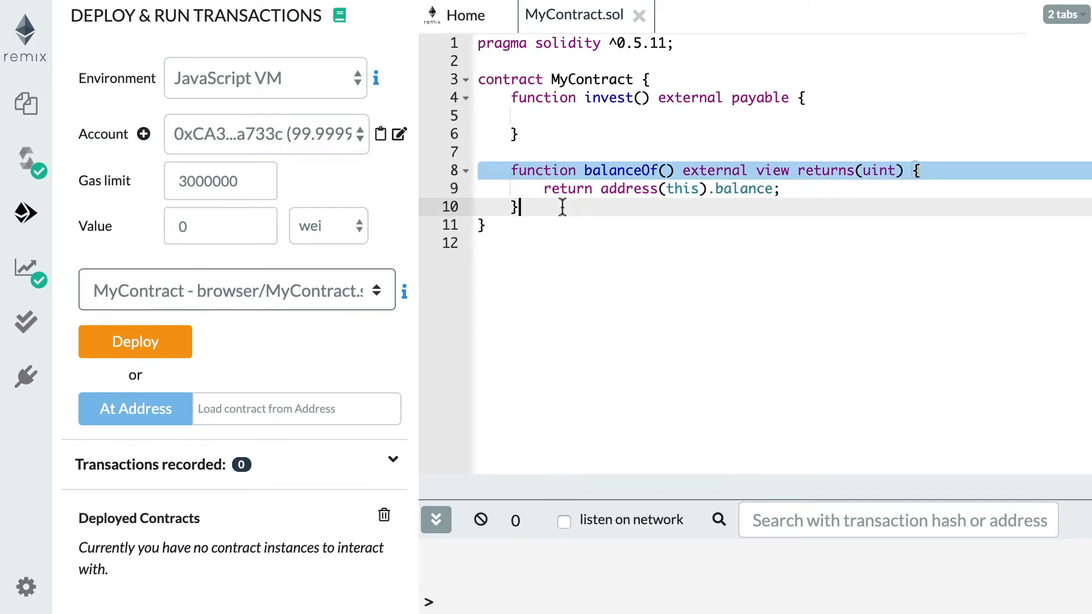
pyautogui.moveTo(679, 220)
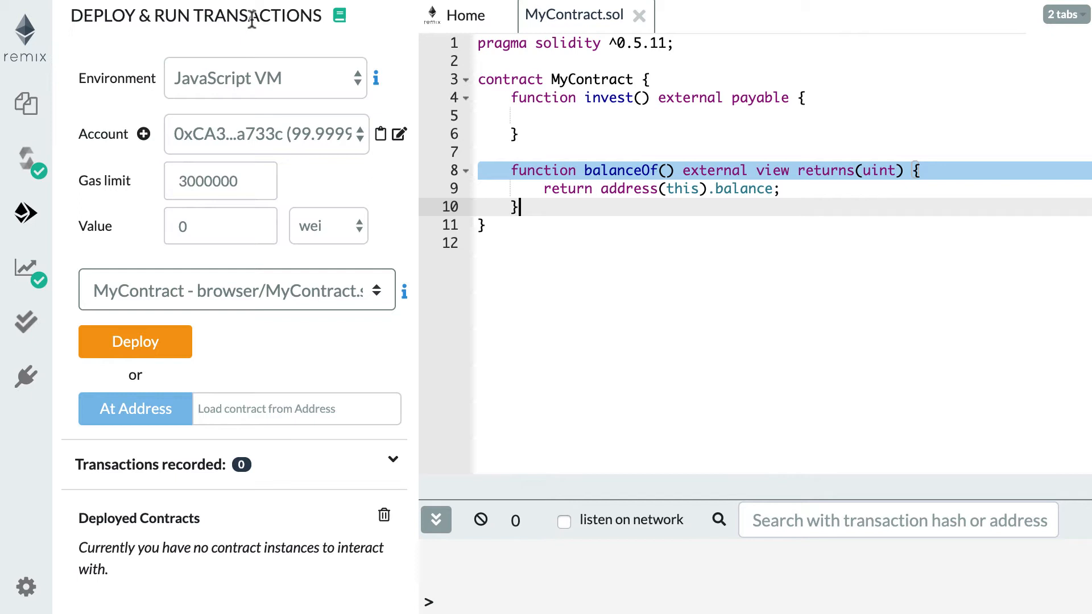
pyautogui.moveTo(31, 216)
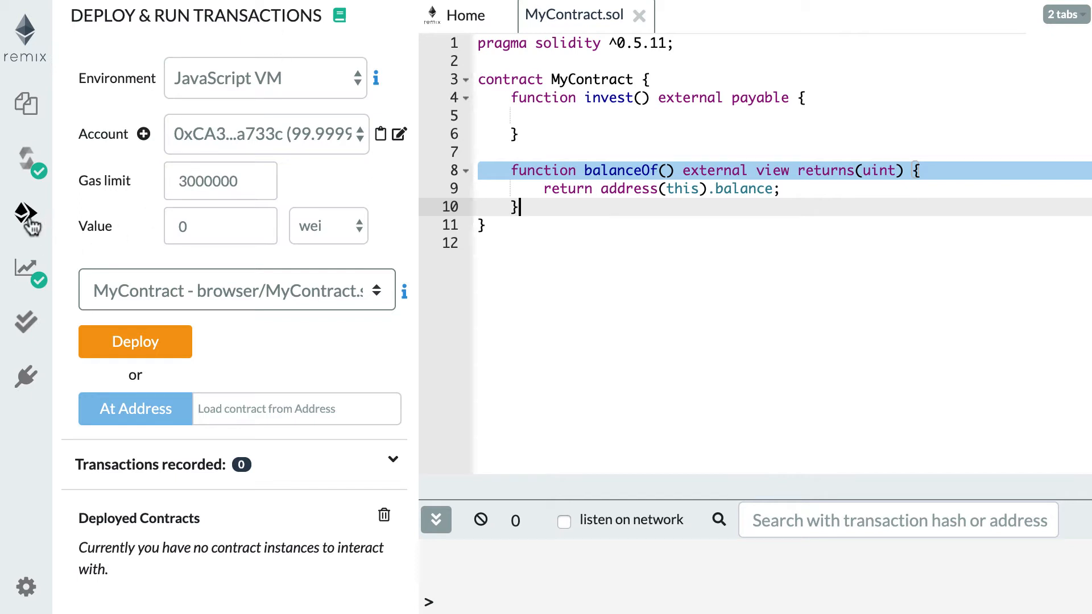
pyautogui.moveTo(134, 246)
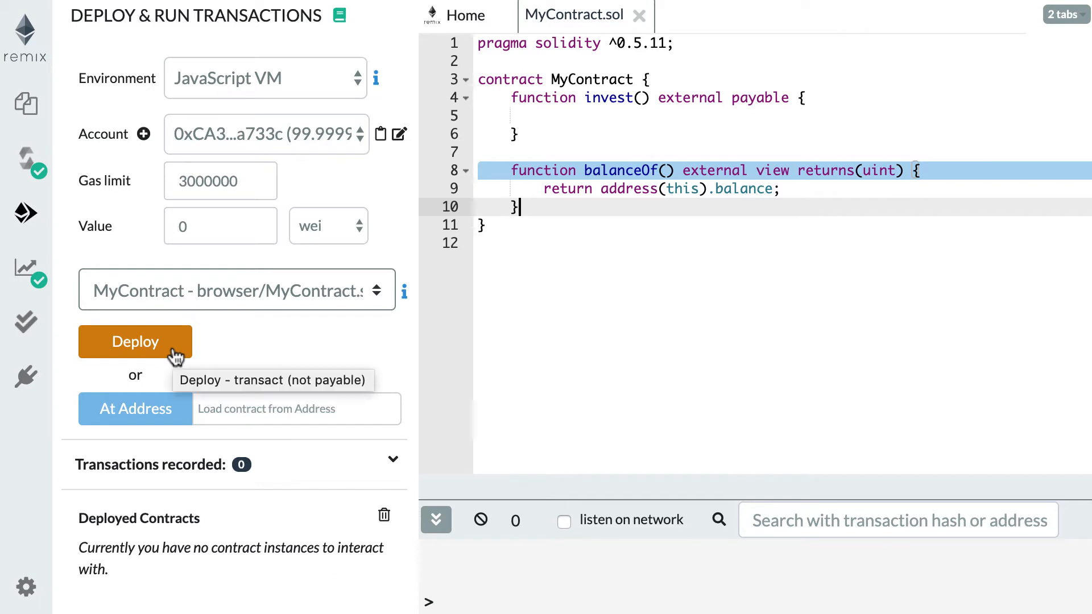
# - Deploy MyContract to the JavaScript VM and expand it to show invest and balanceOf
pyautogui.click(135, 341)
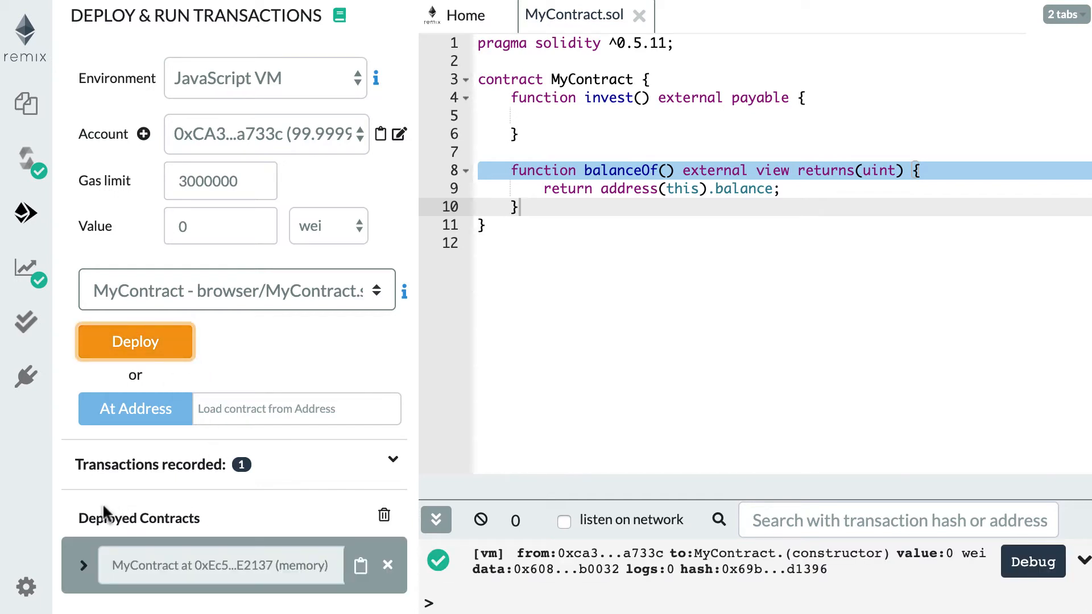
pyautogui.click(83, 566)
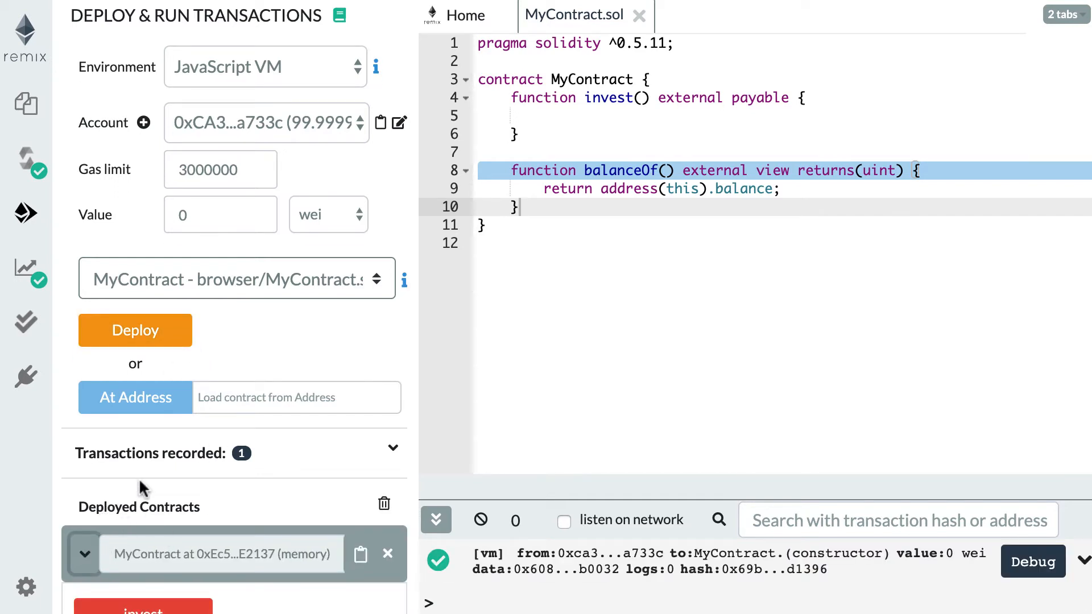
pyautogui.scroll(-3)
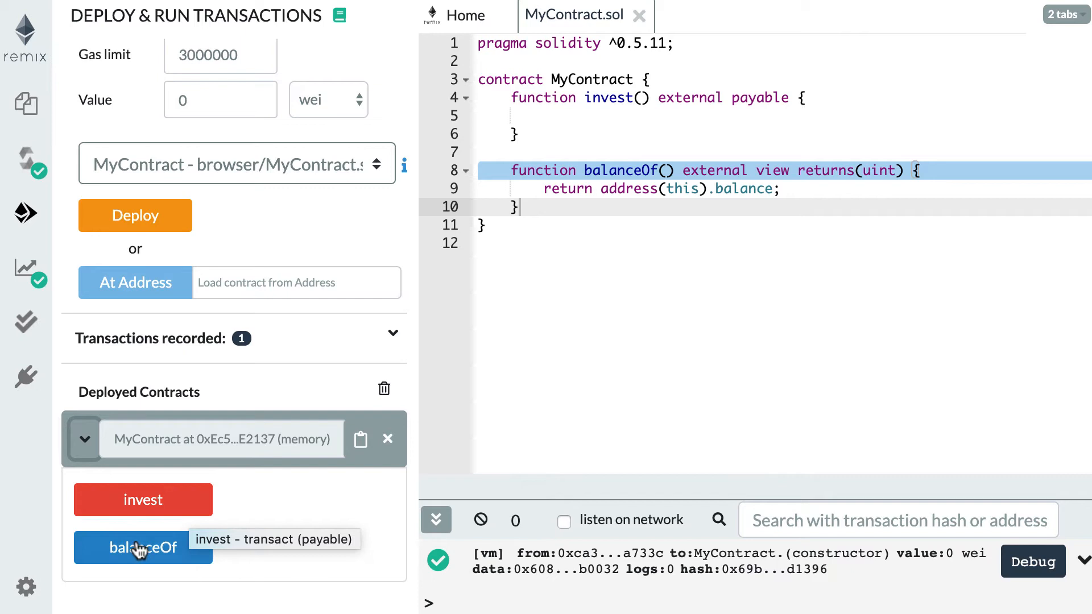
pyautogui.moveTo(161, 565)
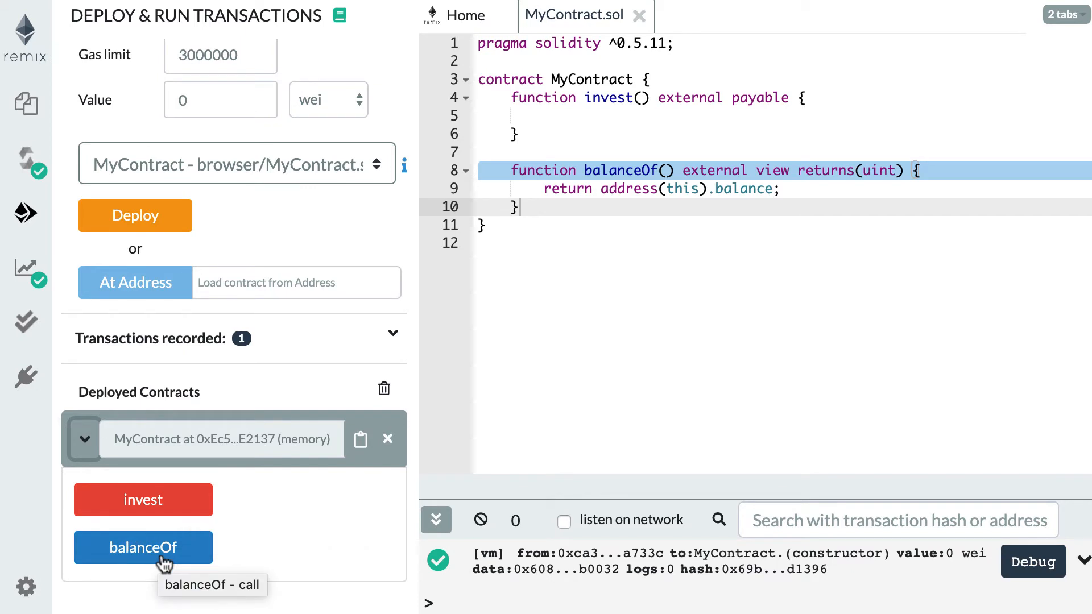
pyautogui.scroll(3)
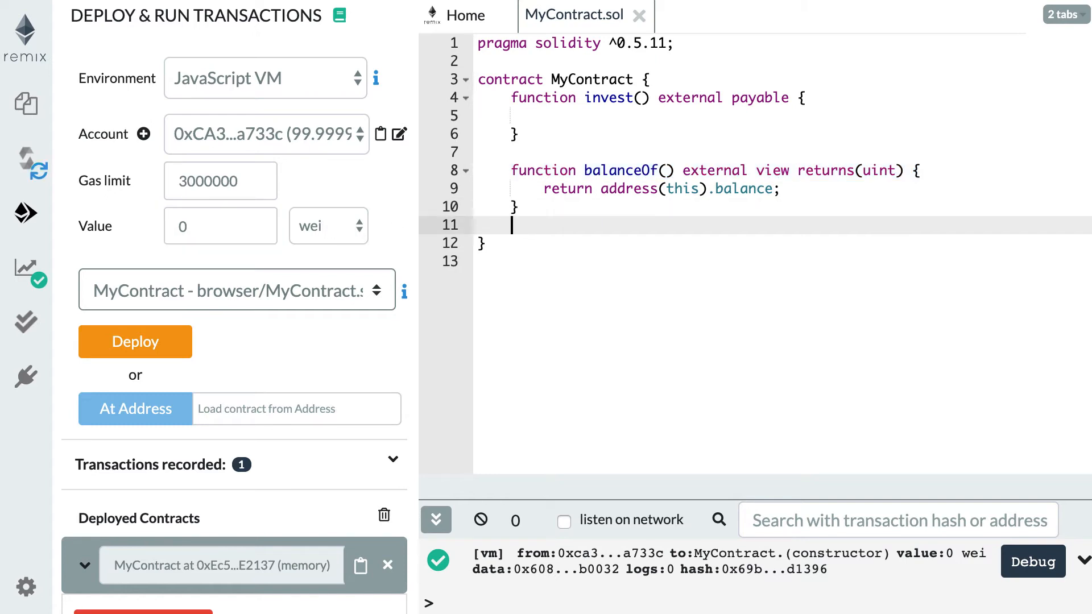
# - Write the scratch note '10 ^ (-18) ether = 0.0000..1 ether' in MyContract.sol
pyautogui.write('10 ^ ()')
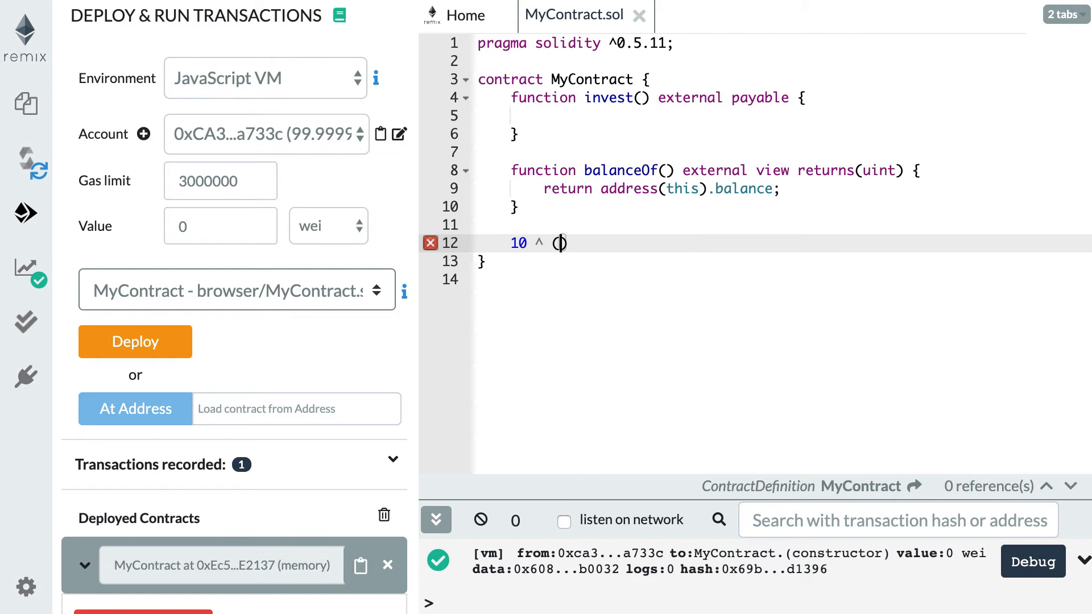
pyautogui.write('-18')
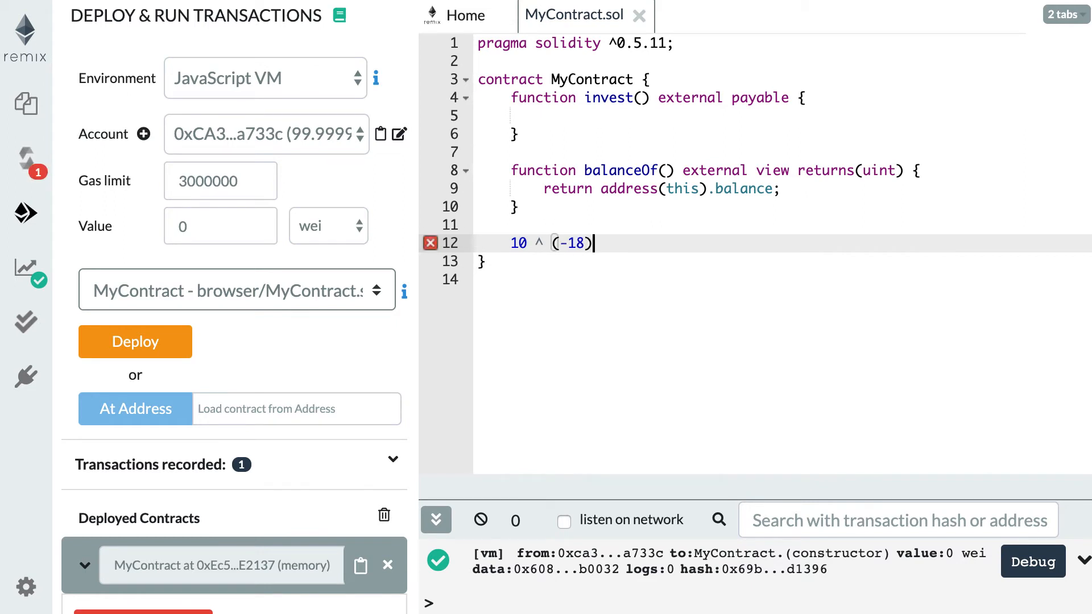
pyautogui.write('ether = 0')
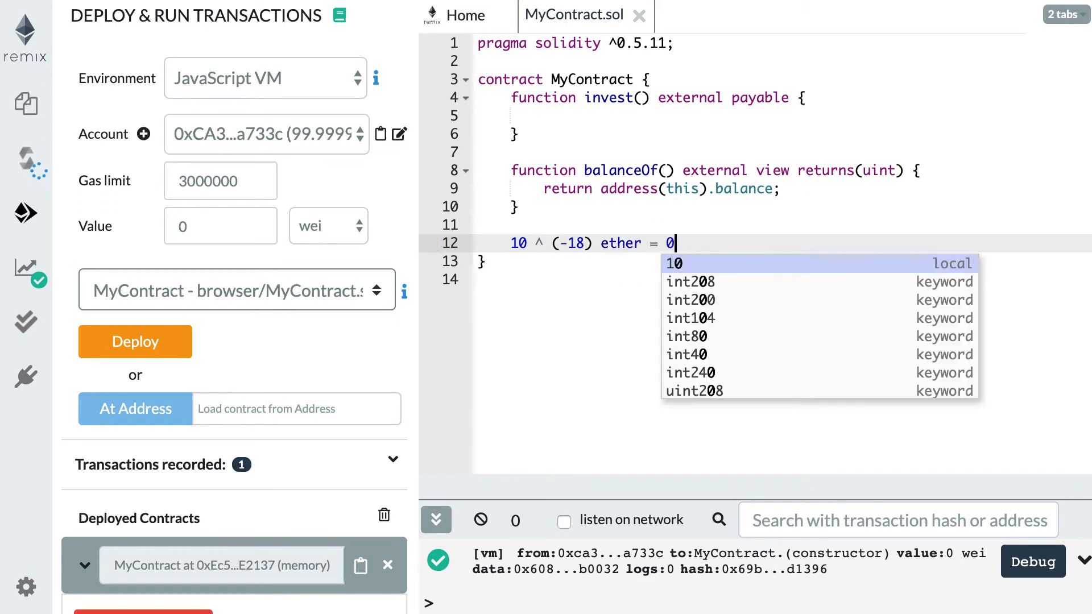
pyautogui.write('.0000..')
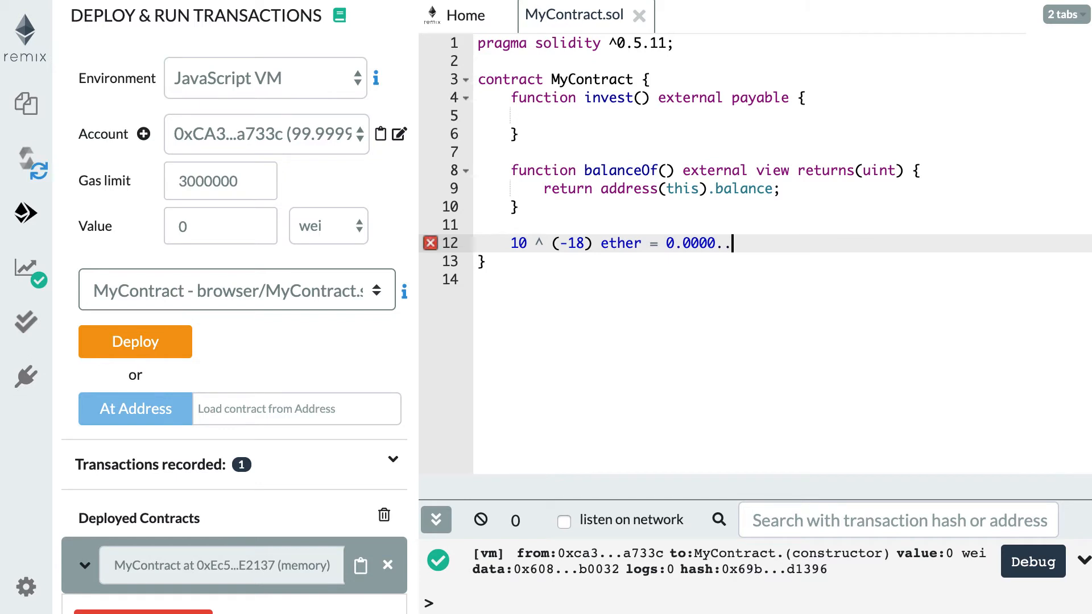
pyautogui.write('1')
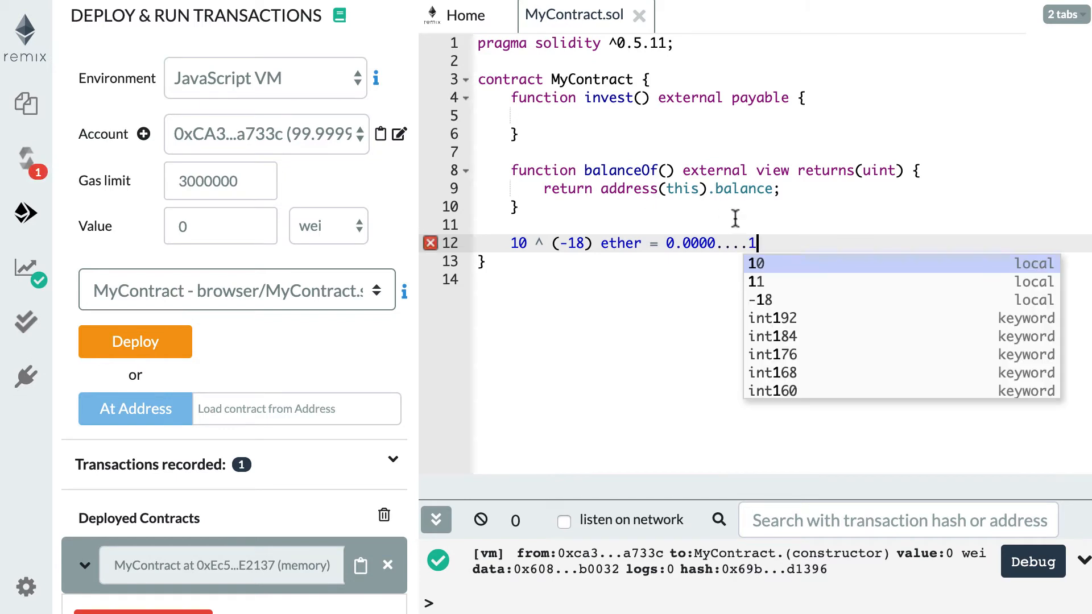
pyautogui.write('ether')
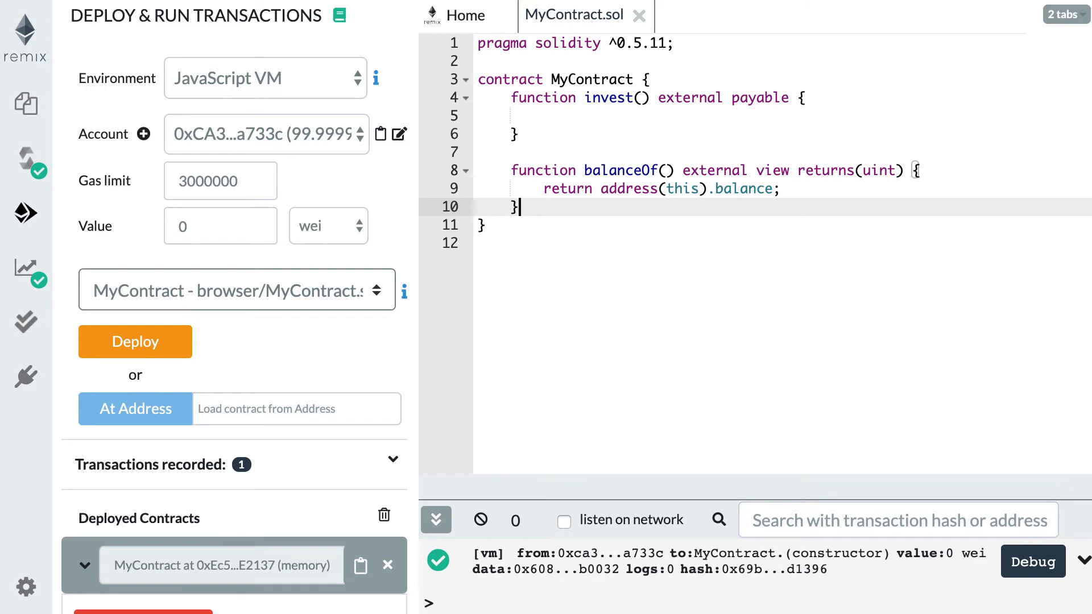
pyautogui.moveTo(299, 206)
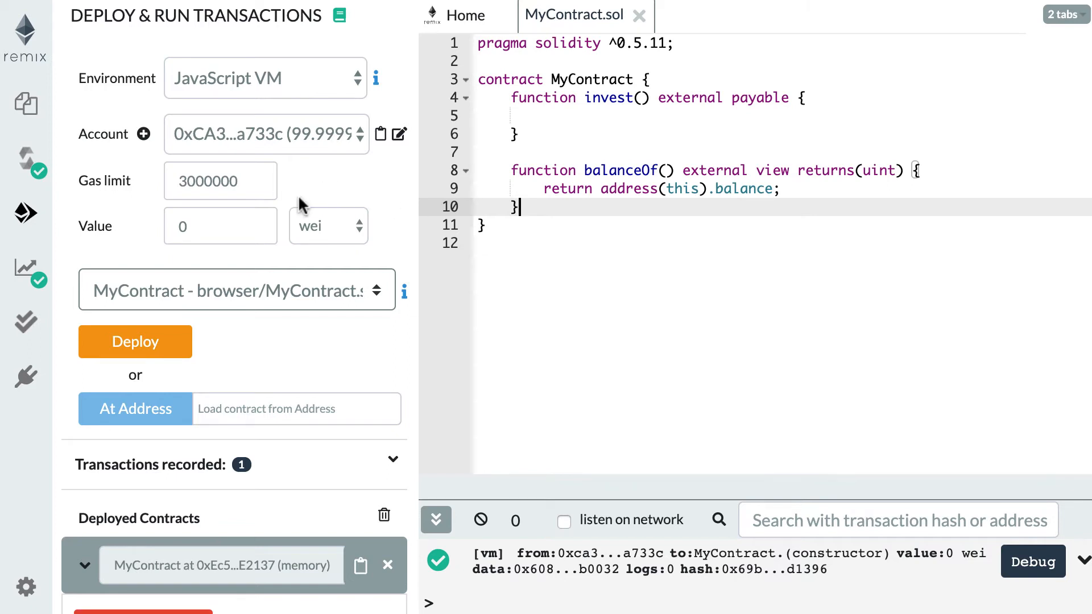
pyautogui.moveTo(313, 237)
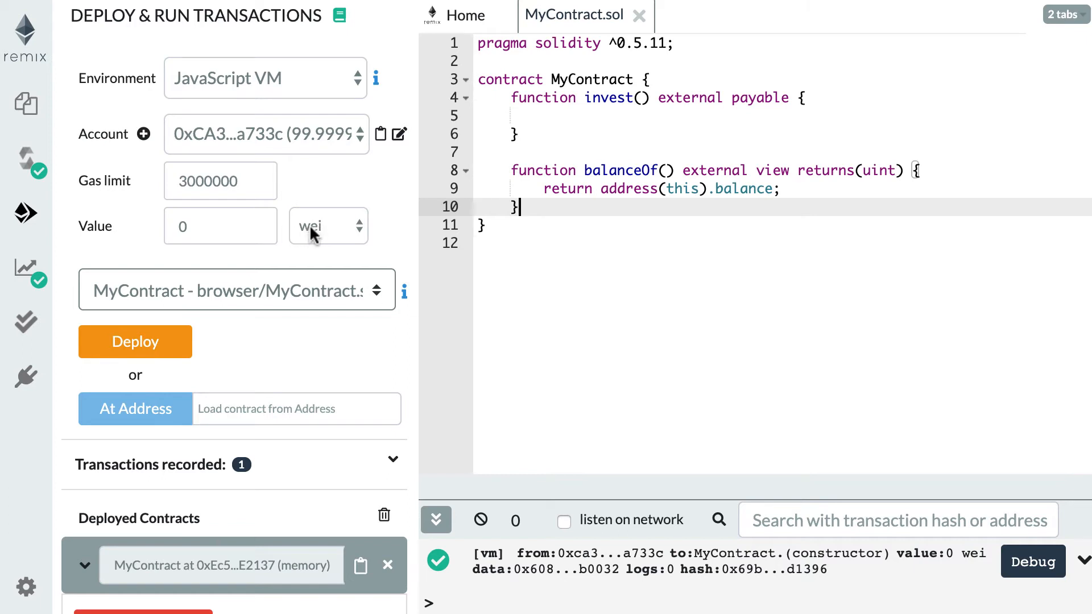
# - Invest 1000 wei into the deployed contract and read its balance
pyautogui.click(322, 225)
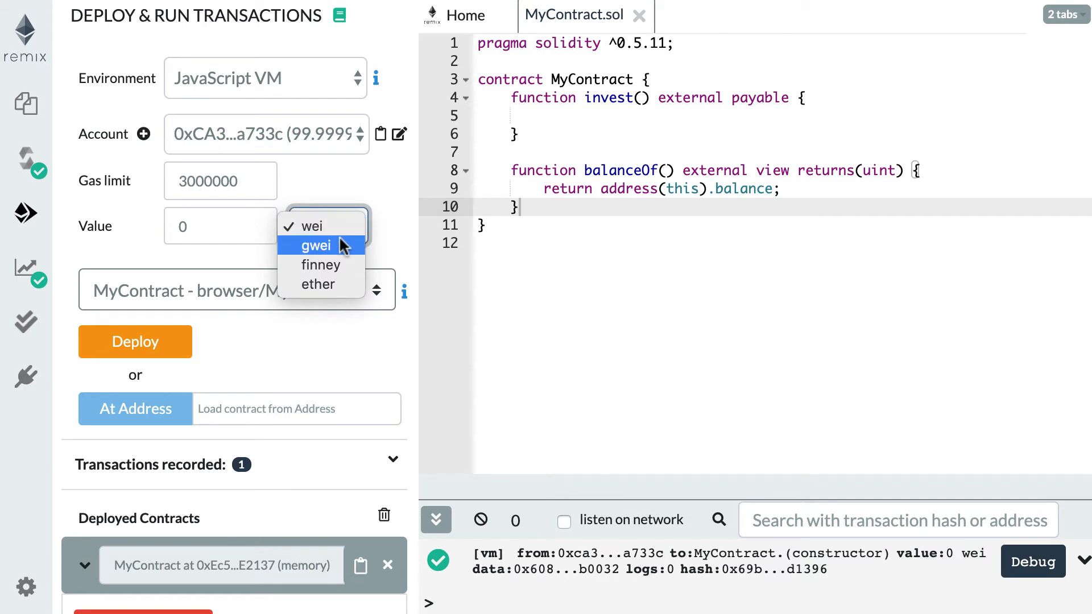
pyautogui.moveTo(317, 285)
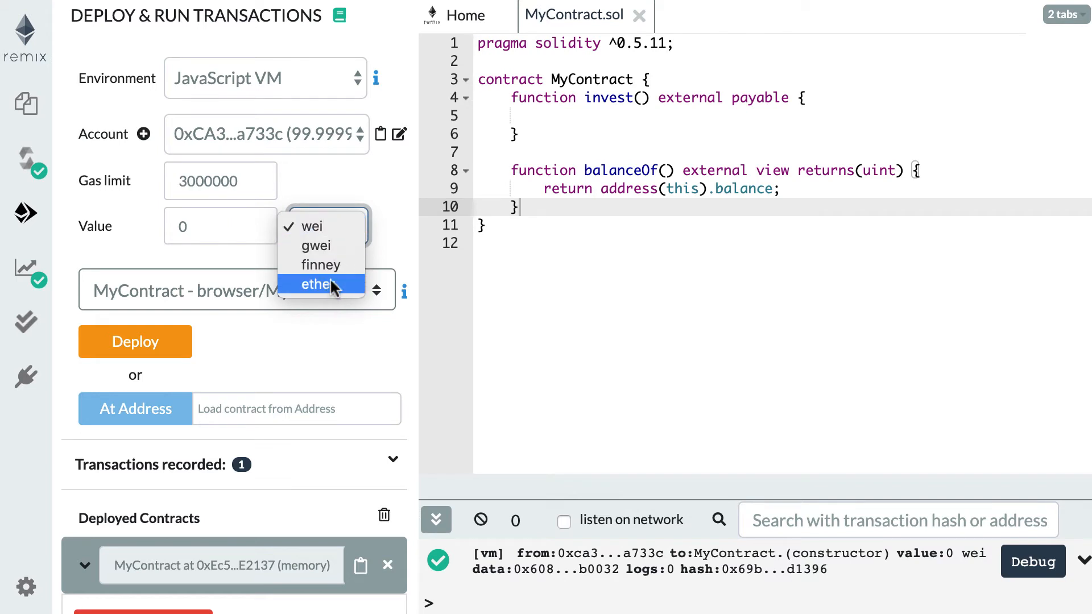
pyautogui.moveTo(329, 287)
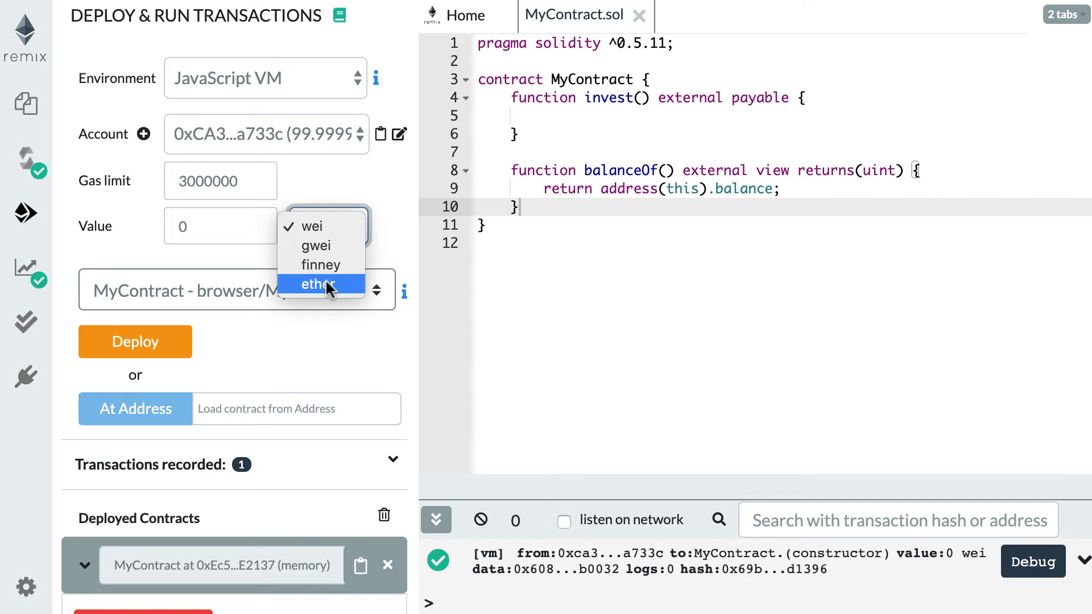
pyautogui.moveTo(315, 293)
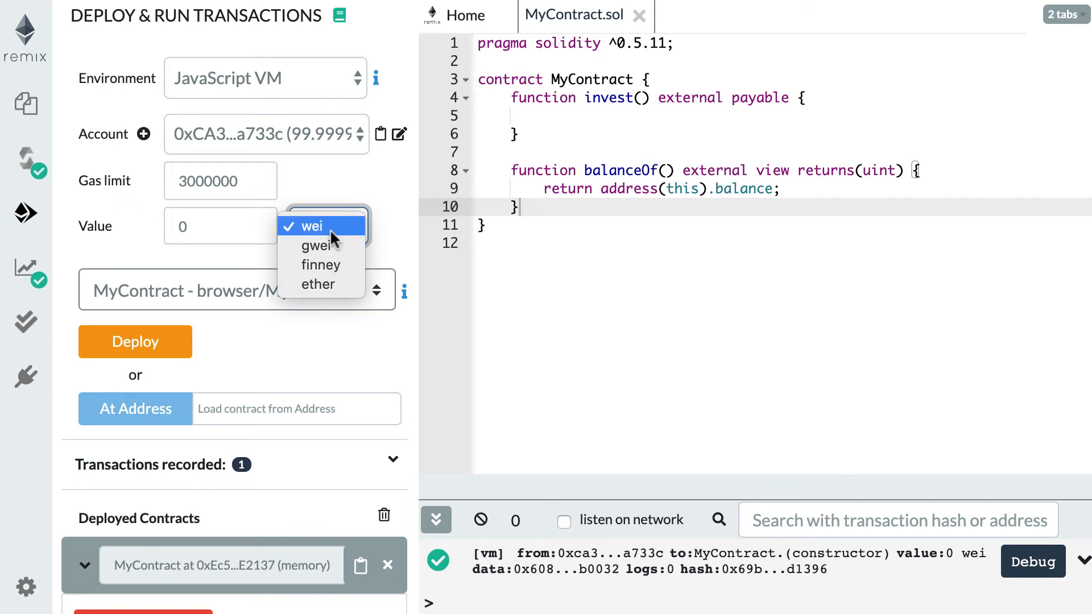
pyautogui.click(313, 225)
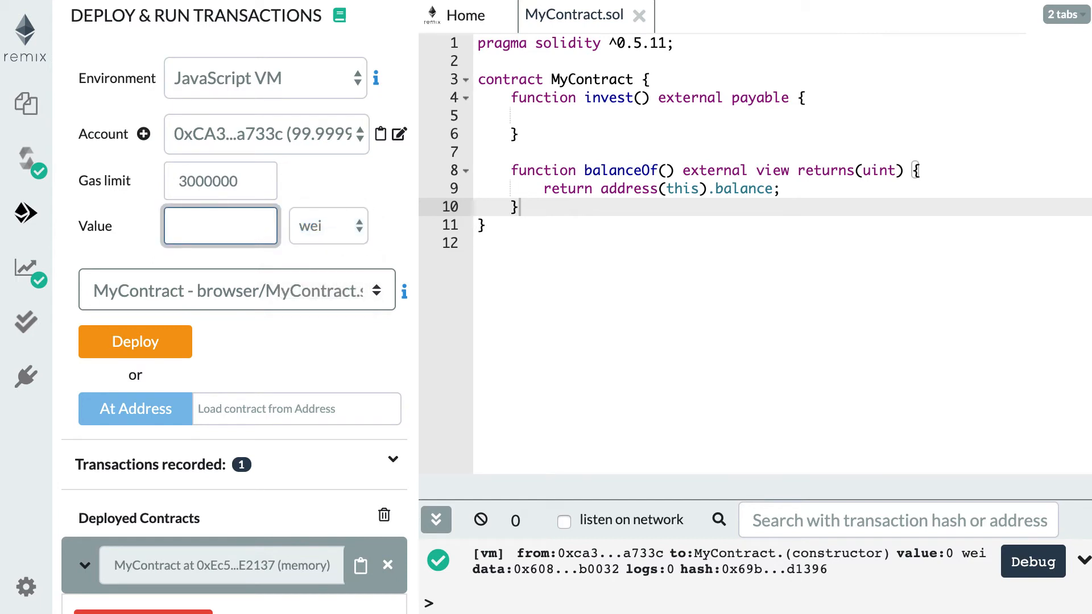
pyautogui.write('1000')
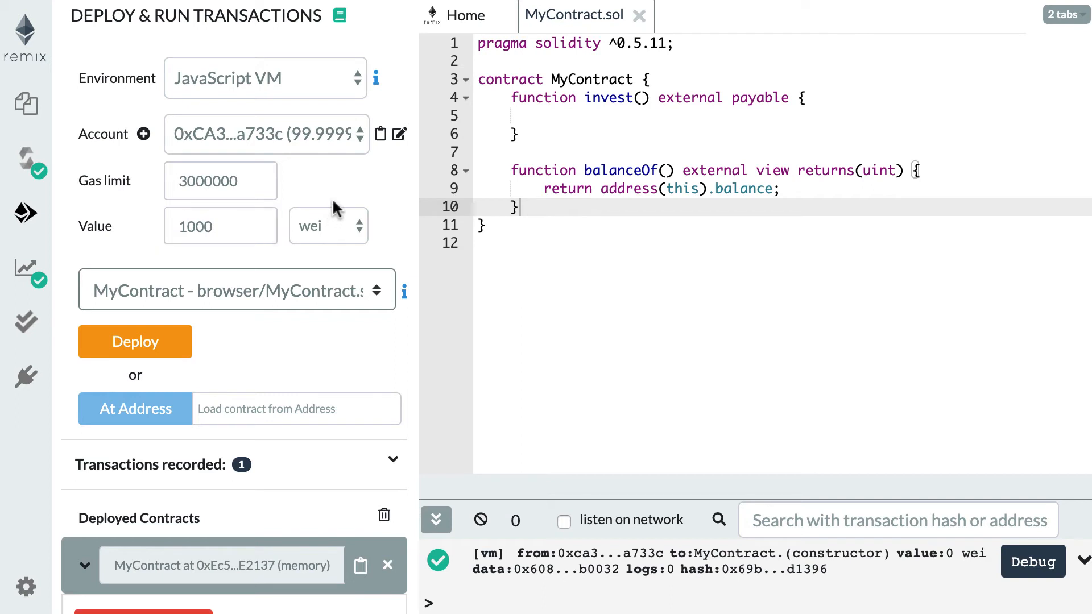
pyautogui.scroll(-3)
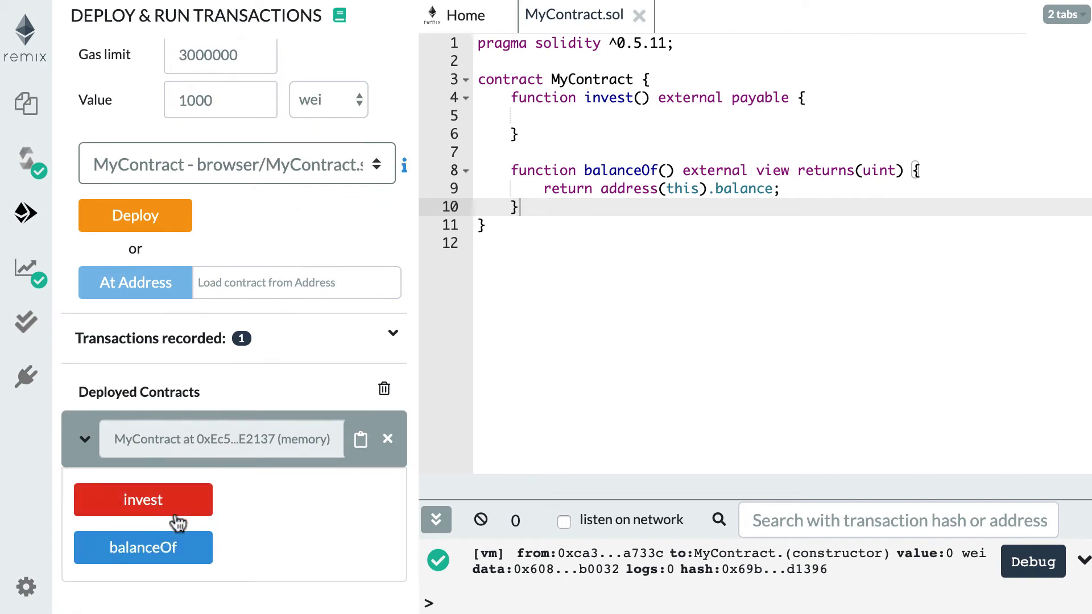
pyautogui.click(143, 499)
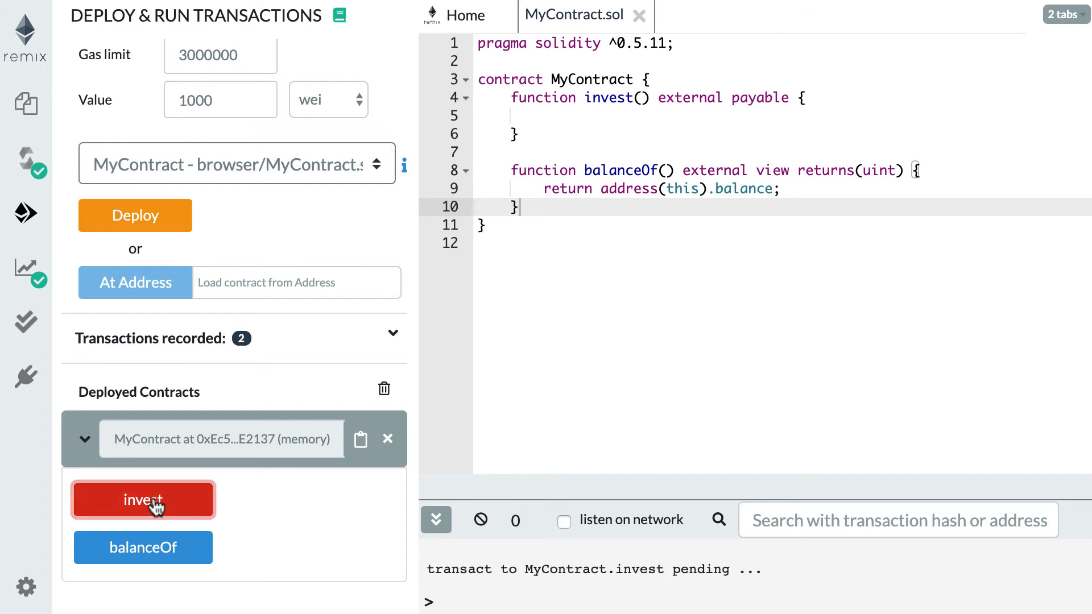
pyautogui.click(144, 499)
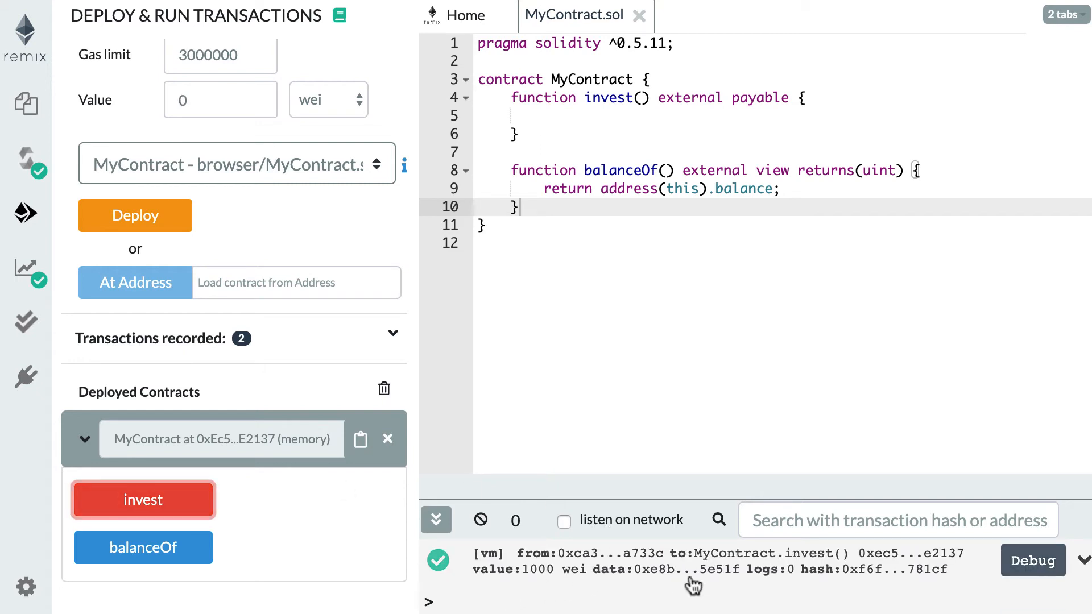
pyautogui.moveTo(682, 585)
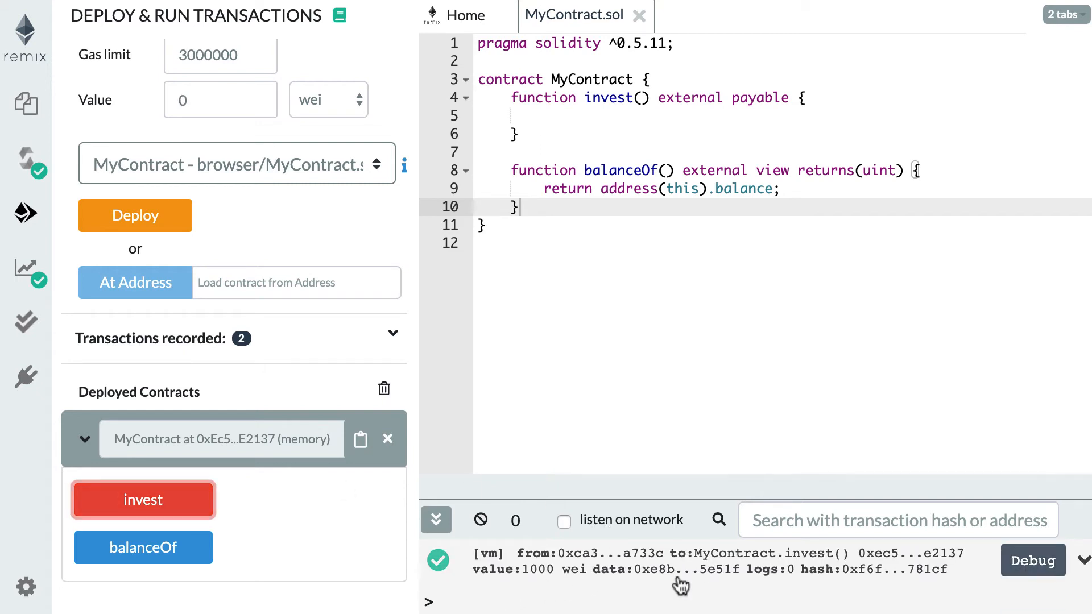
pyautogui.moveTo(662, 582)
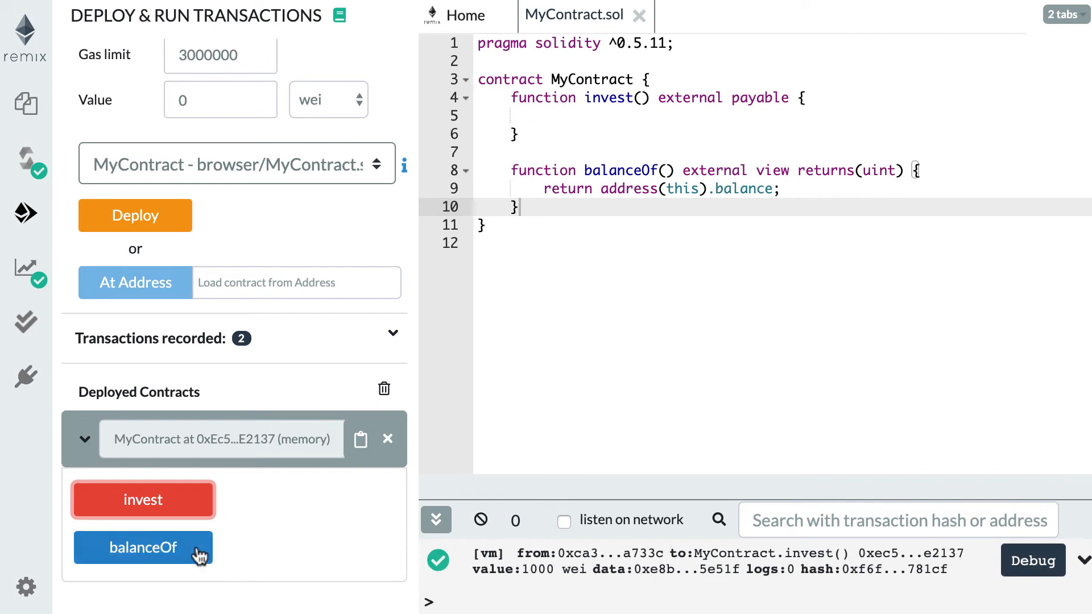
pyautogui.moveTo(162, 555)
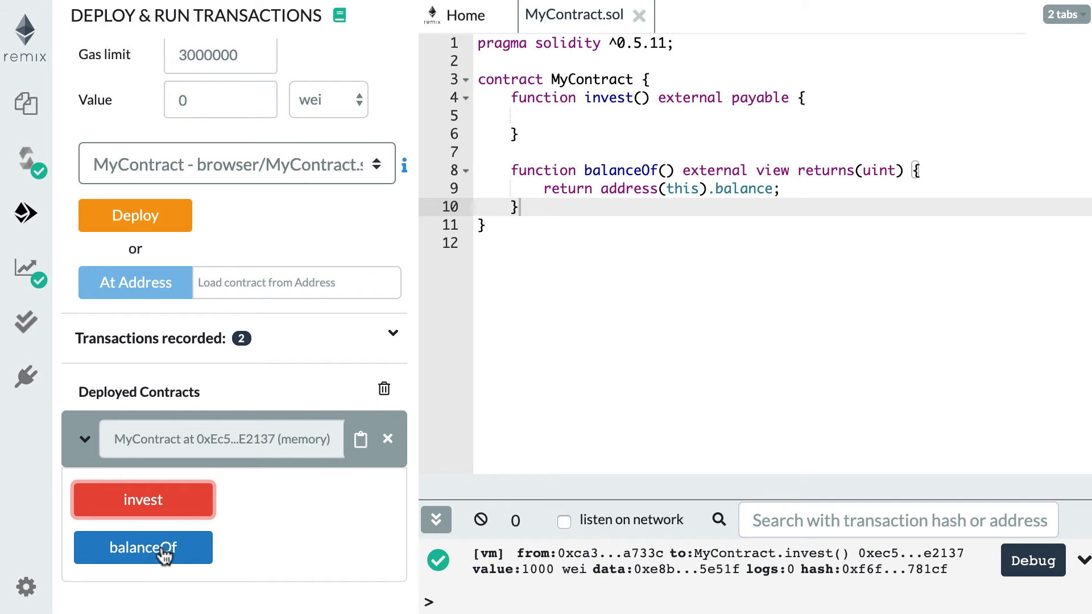
pyautogui.click(144, 547)
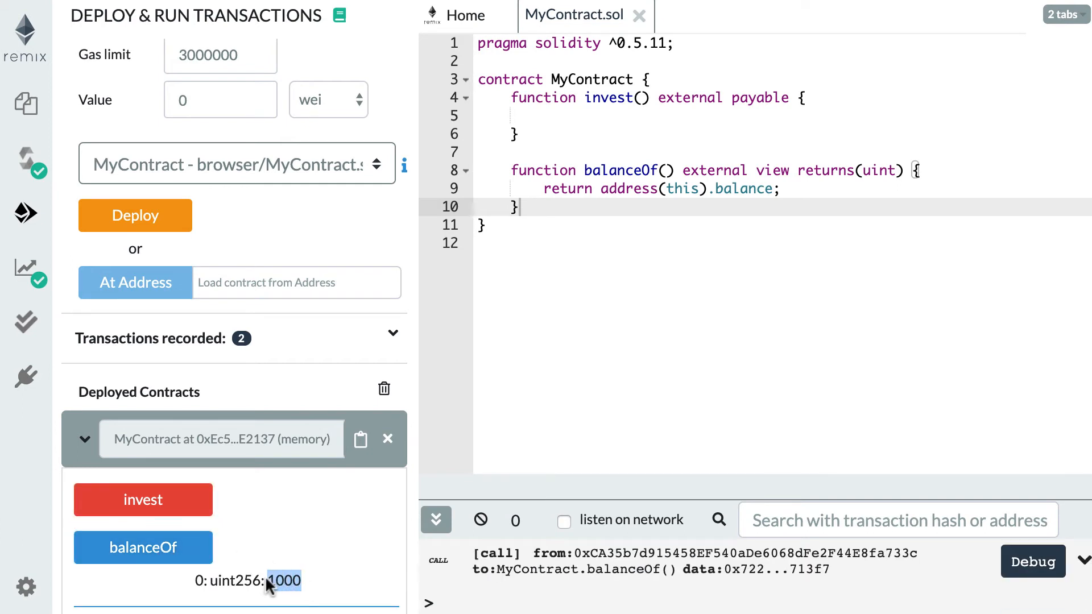
pyautogui.moveTo(311, 563)
pyautogui.write('500')
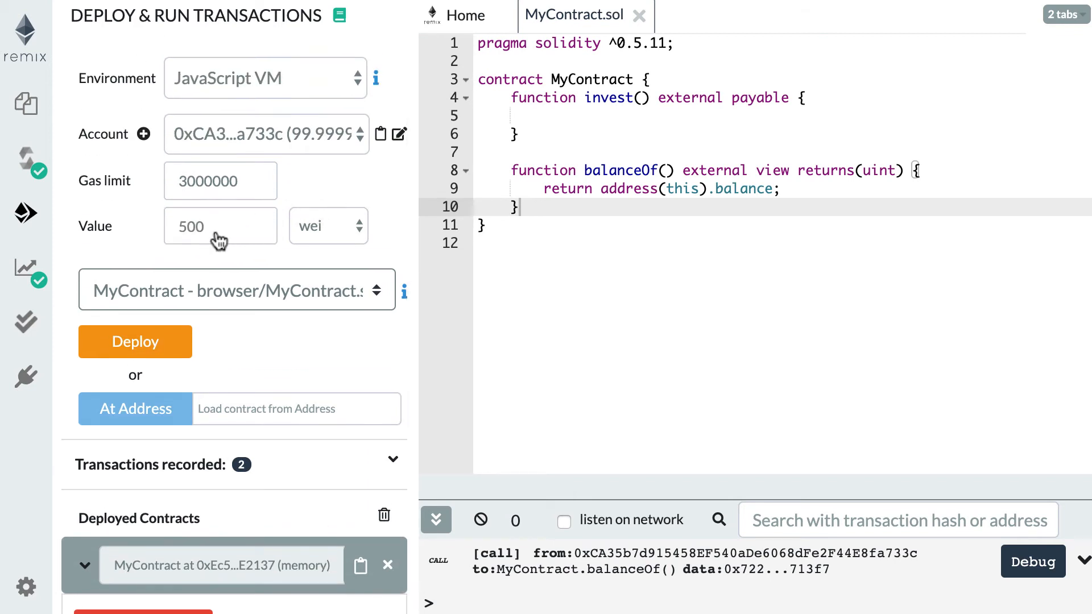
# - Invest another 500 wei and read the balance again, now 1500
pyautogui.scroll(-3)
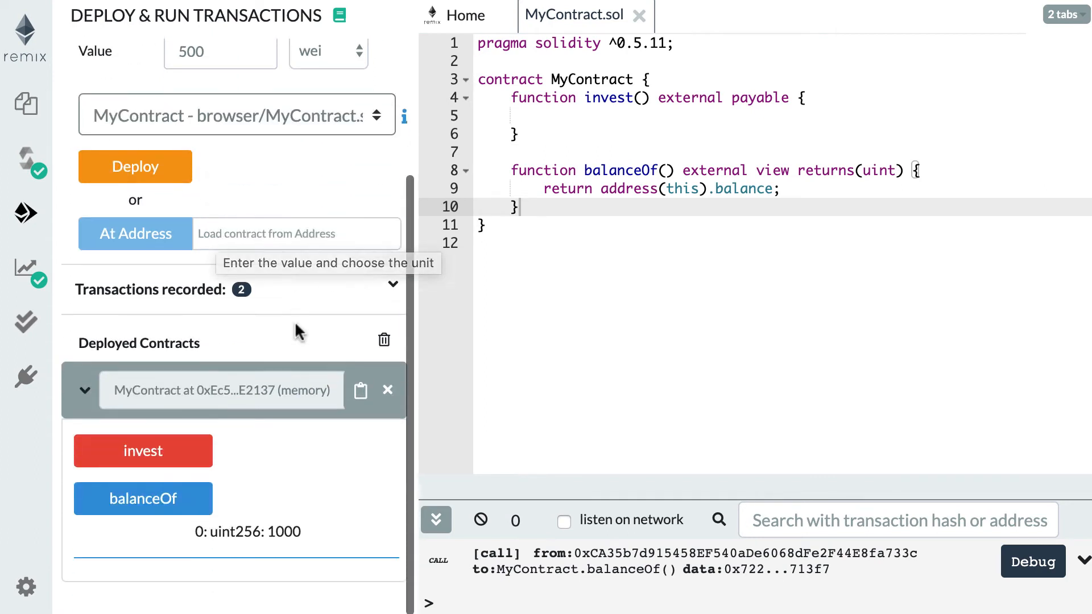
pyautogui.click(143, 451)
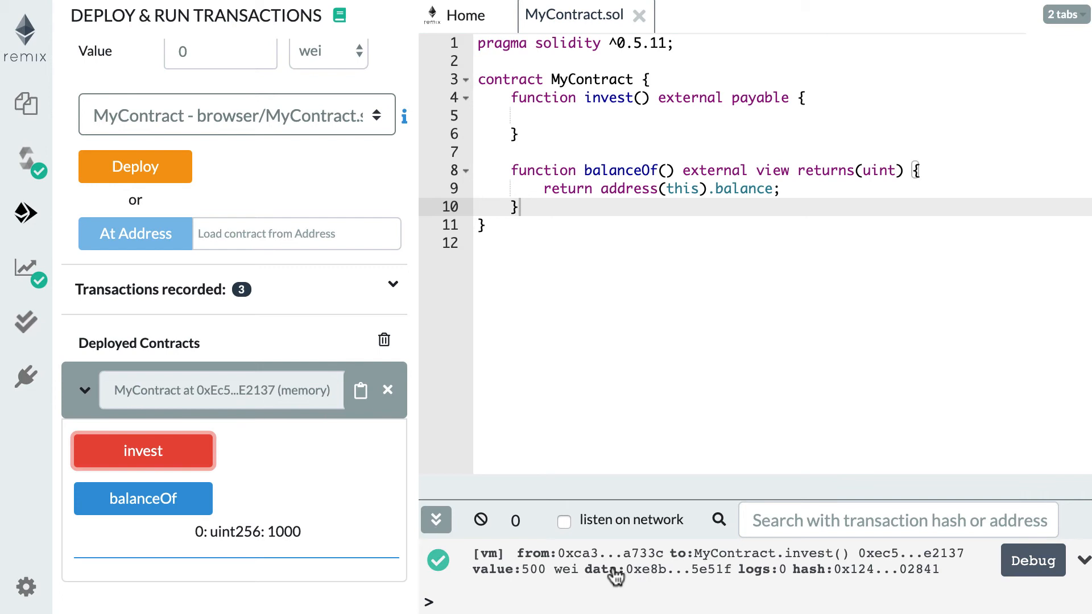
pyautogui.click(144, 498)
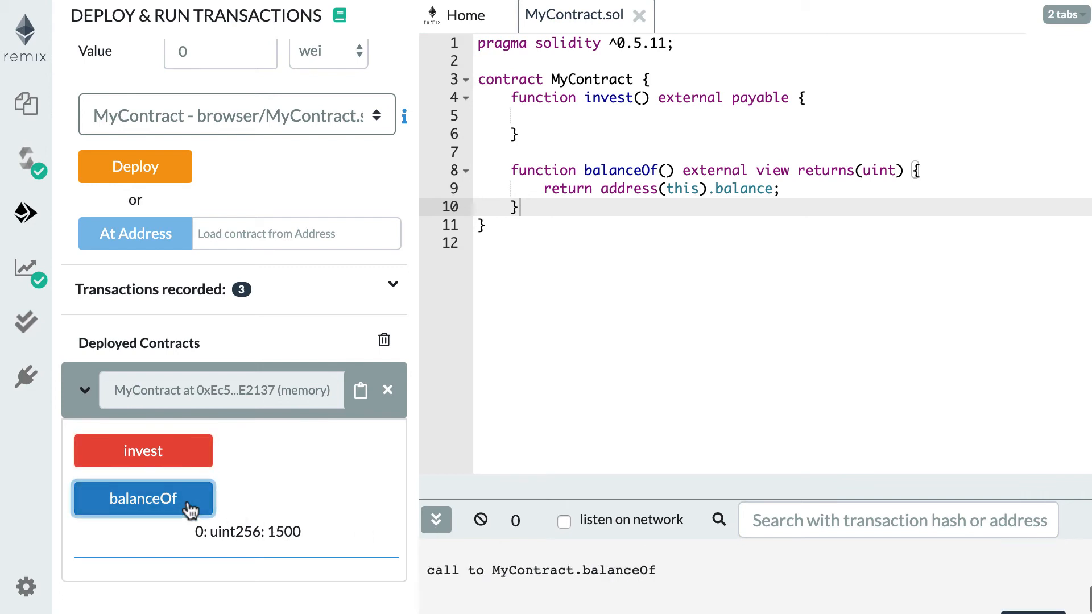
pyautogui.click(144, 499)
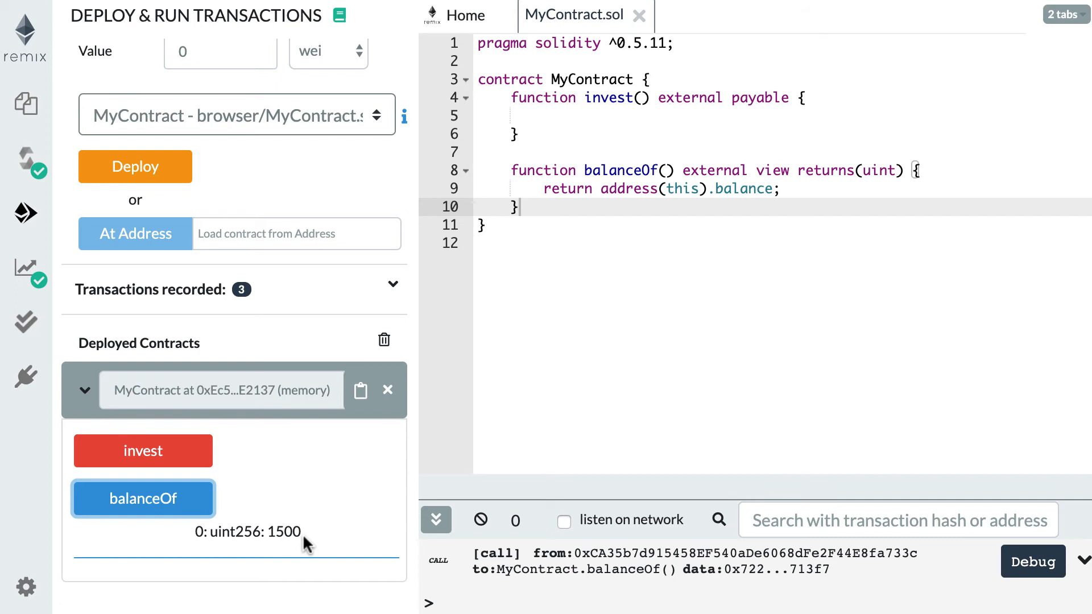
pyautogui.moveTo(306, 547)
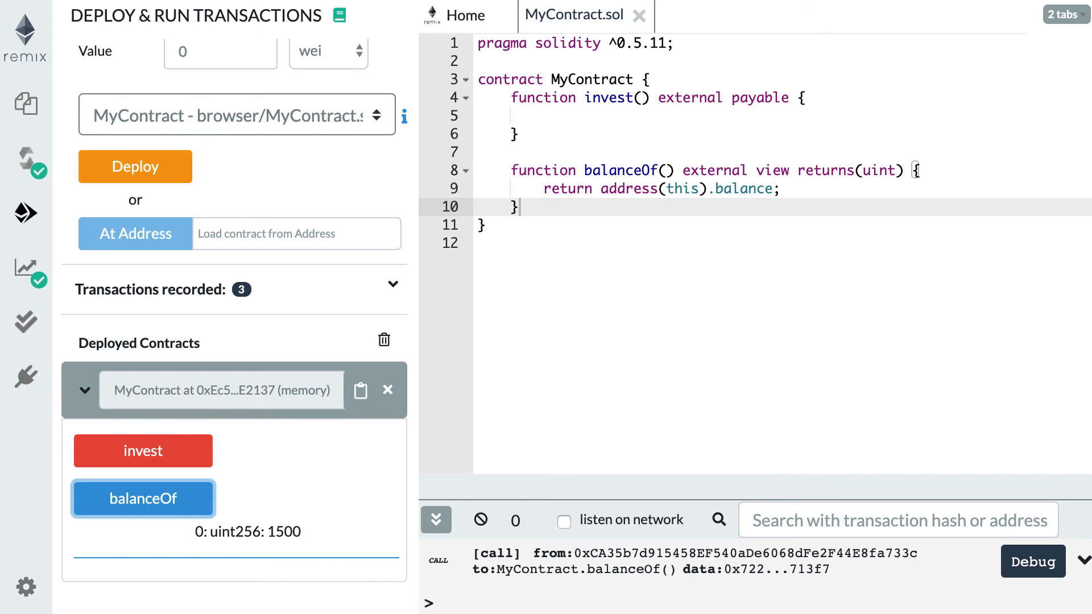
pyautogui.moveTo(633, 121)
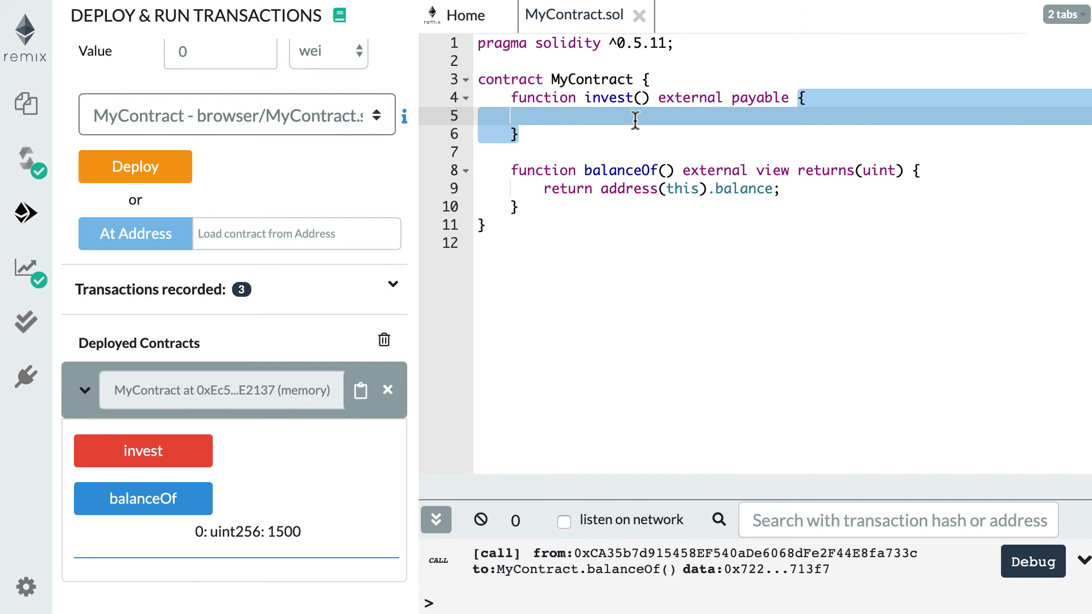
# - Make invest() revert when msg.value < 1000 via an if block
pyautogui.click(545, 116)
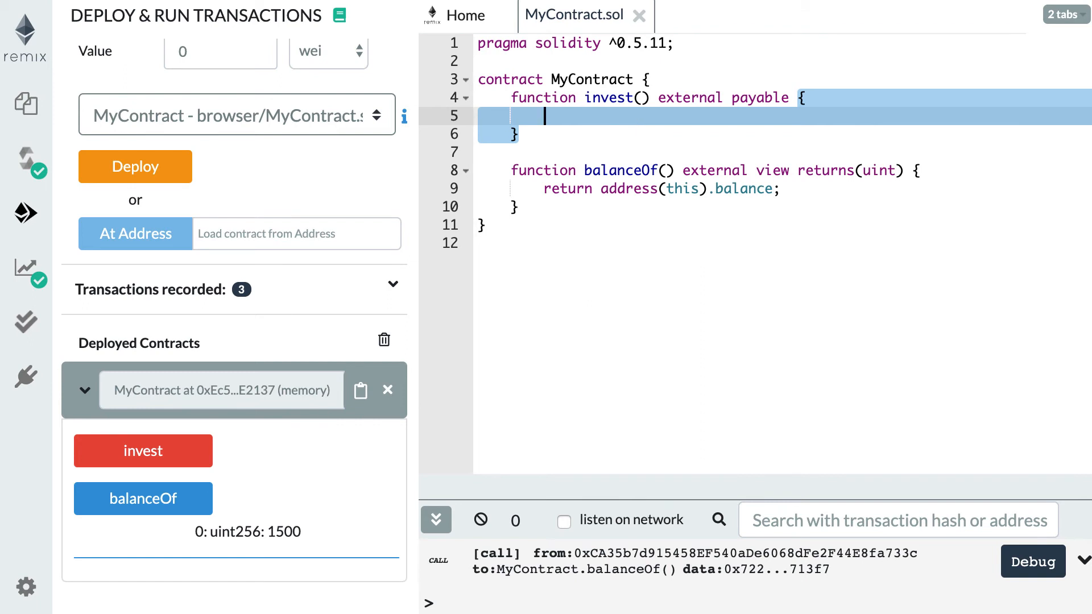
pyautogui.write('if()')
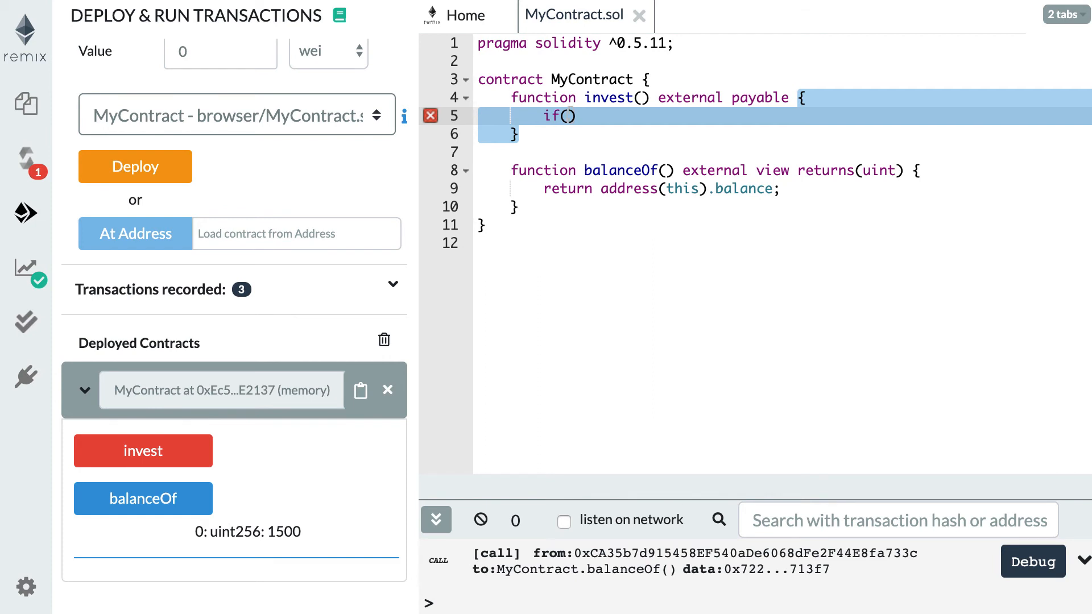
pyautogui.write('msg.value')
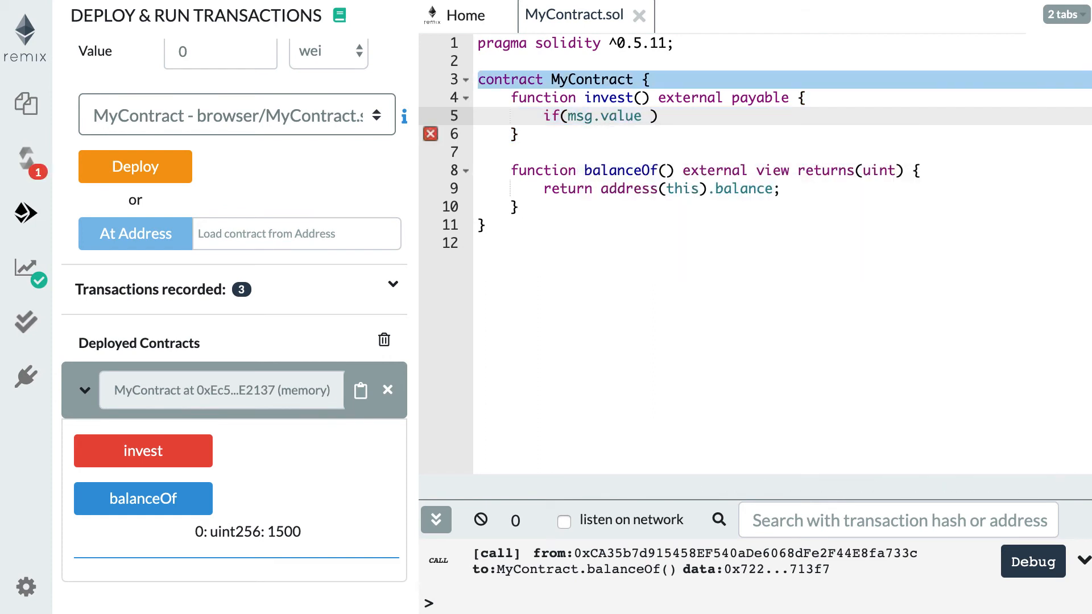
pyautogui.write('< 1000')
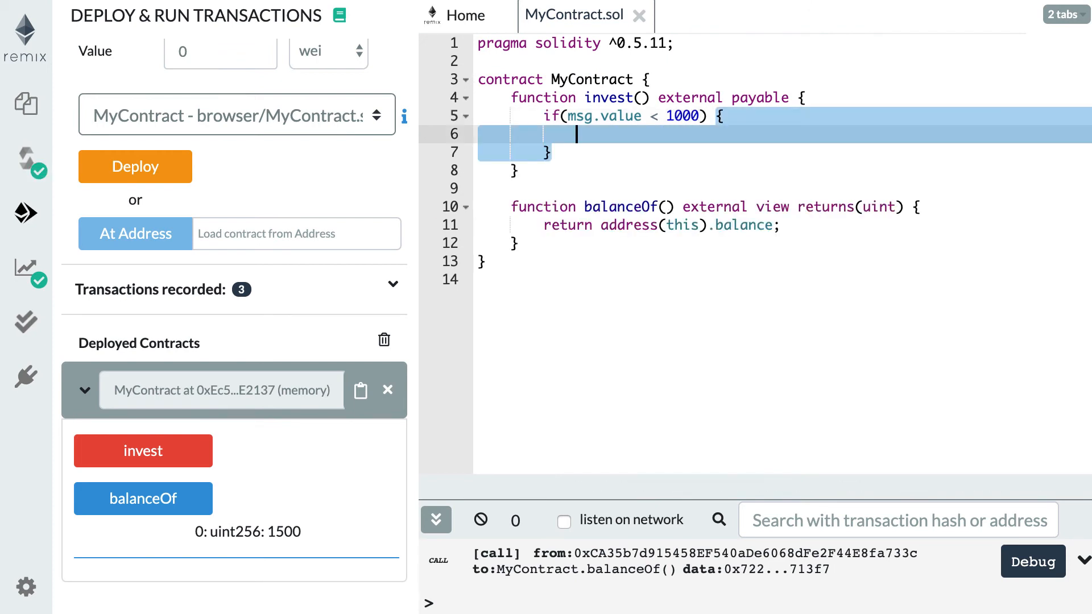
pyautogui.write('revert(')
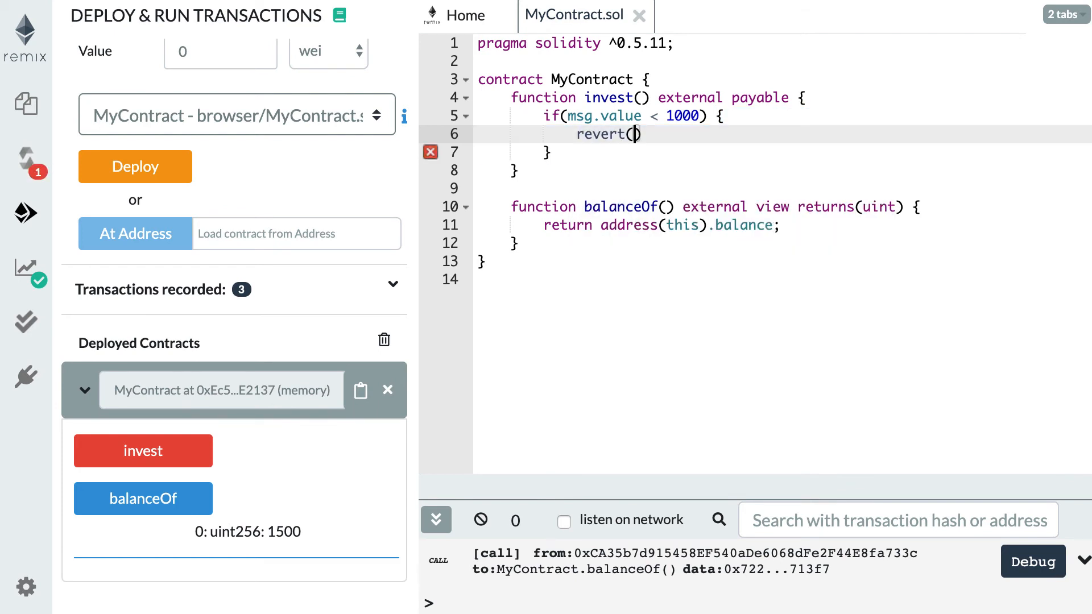
pyautogui.write(';')
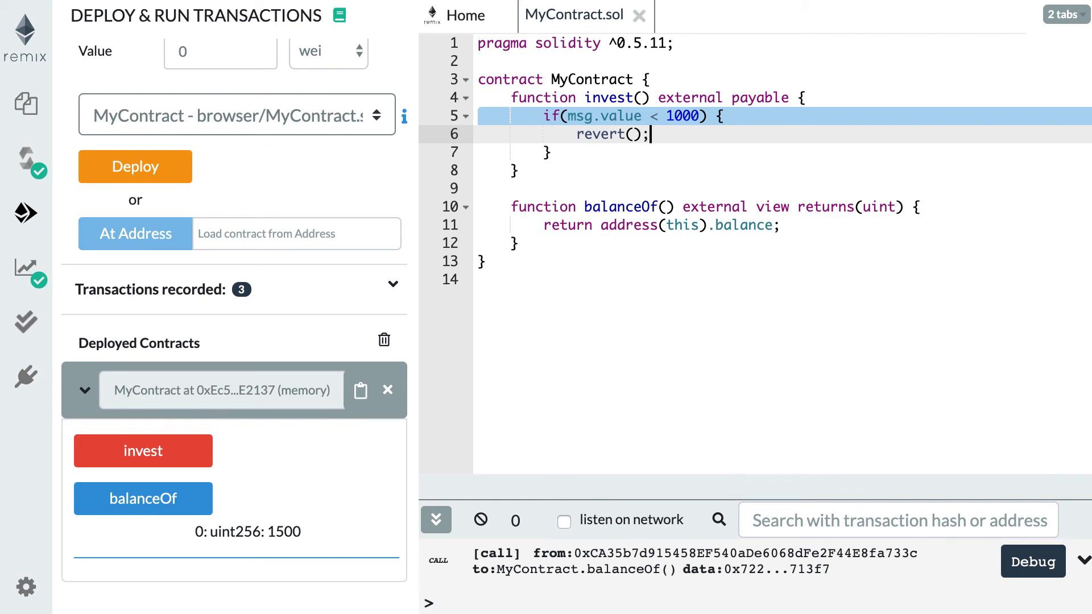
pyautogui.moveTo(613, 134)
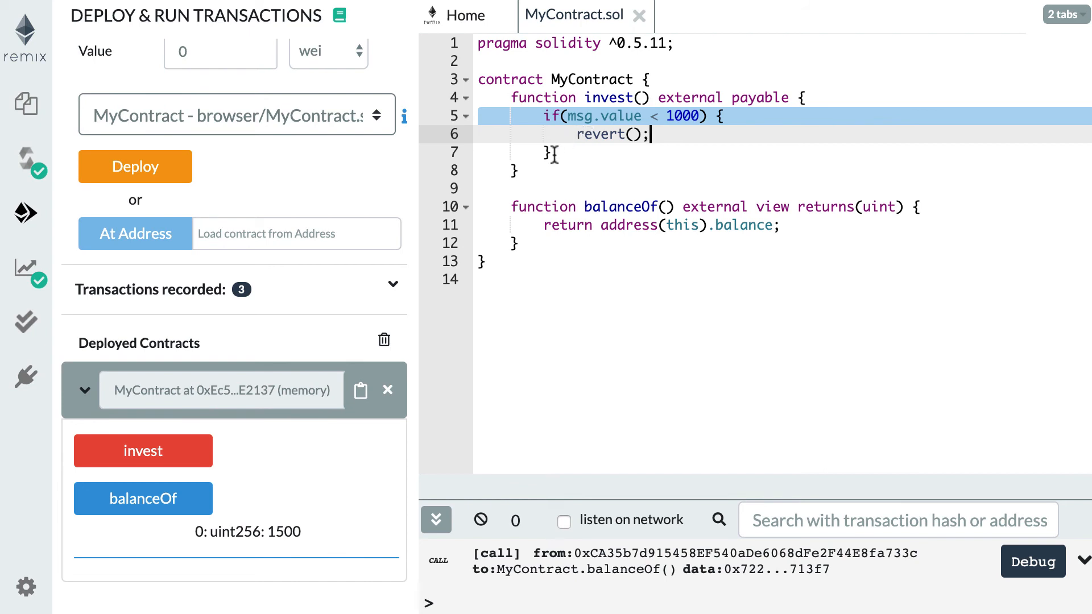
pyautogui.click(557, 152)
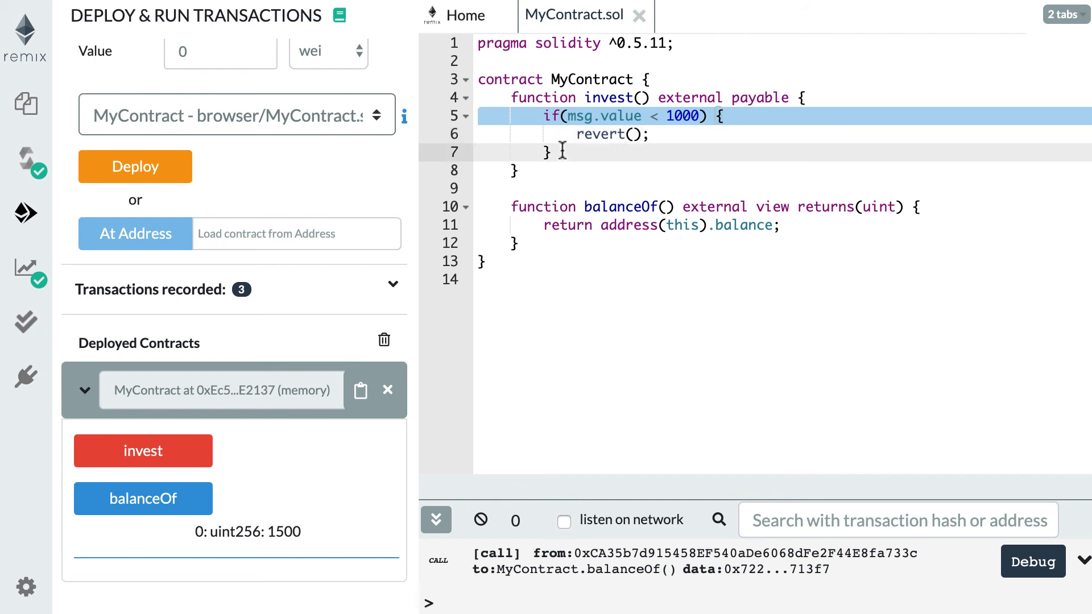
pyautogui.moveTo(722, 117)
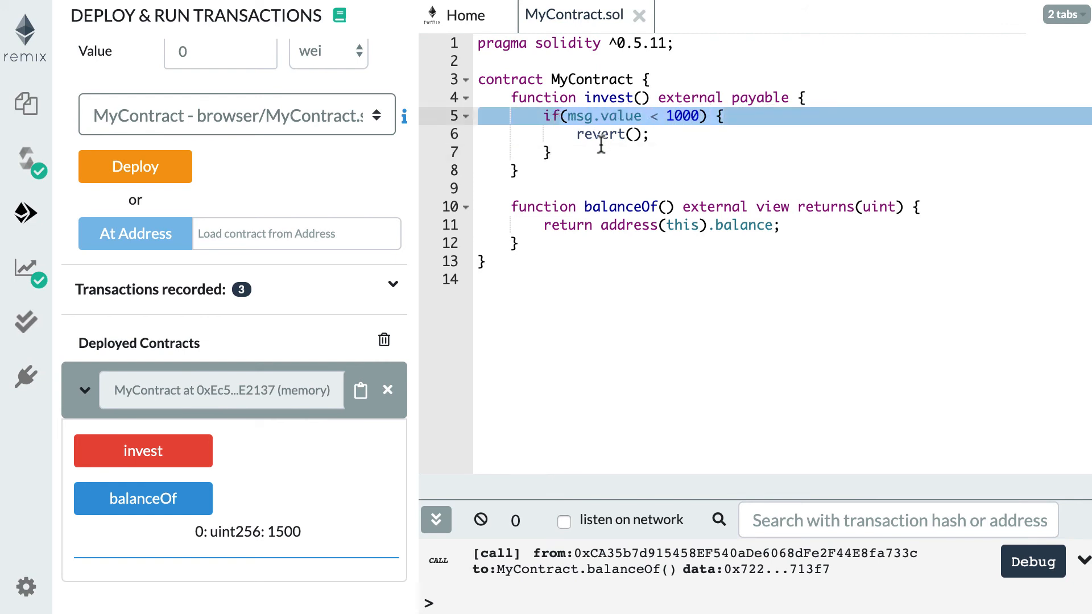
pyautogui.click(550, 151)
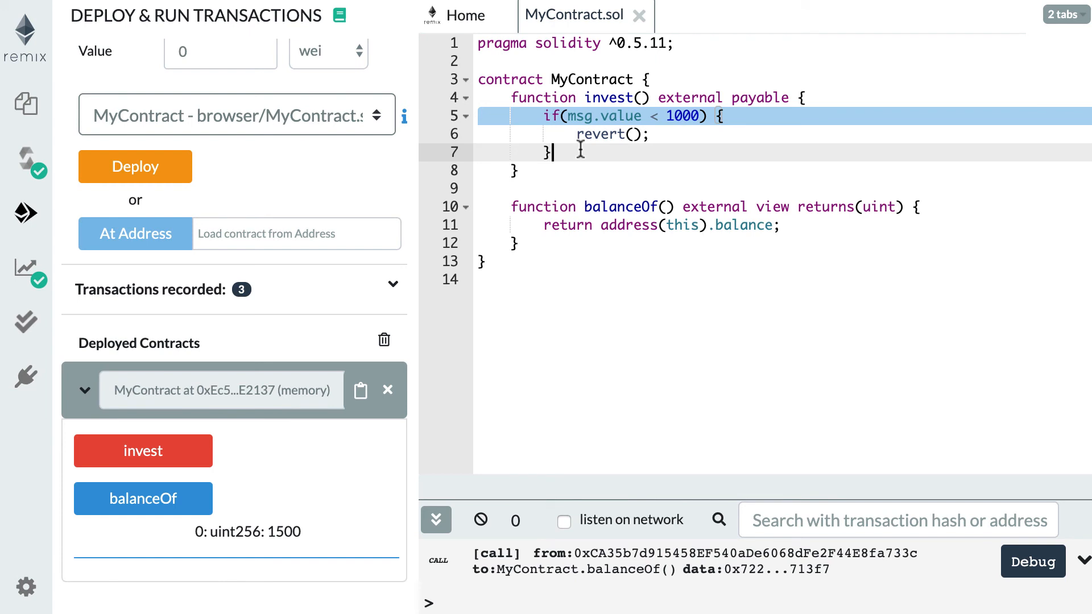
pyautogui.moveTo(580, 190)
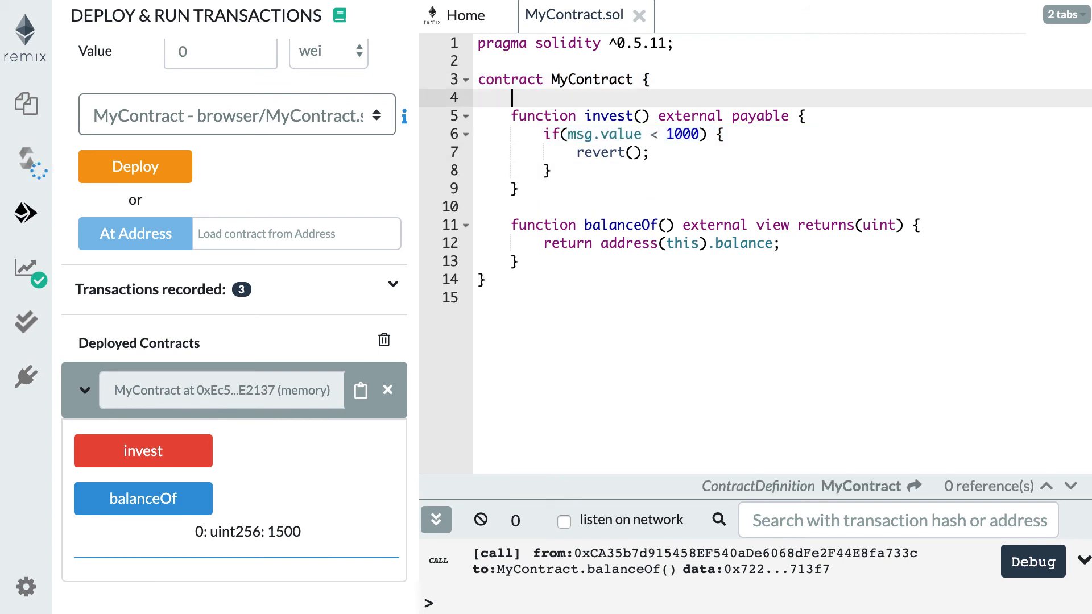
# - Declare mapping(address => uint) balances above invest()
pyautogui.write('mapping()')
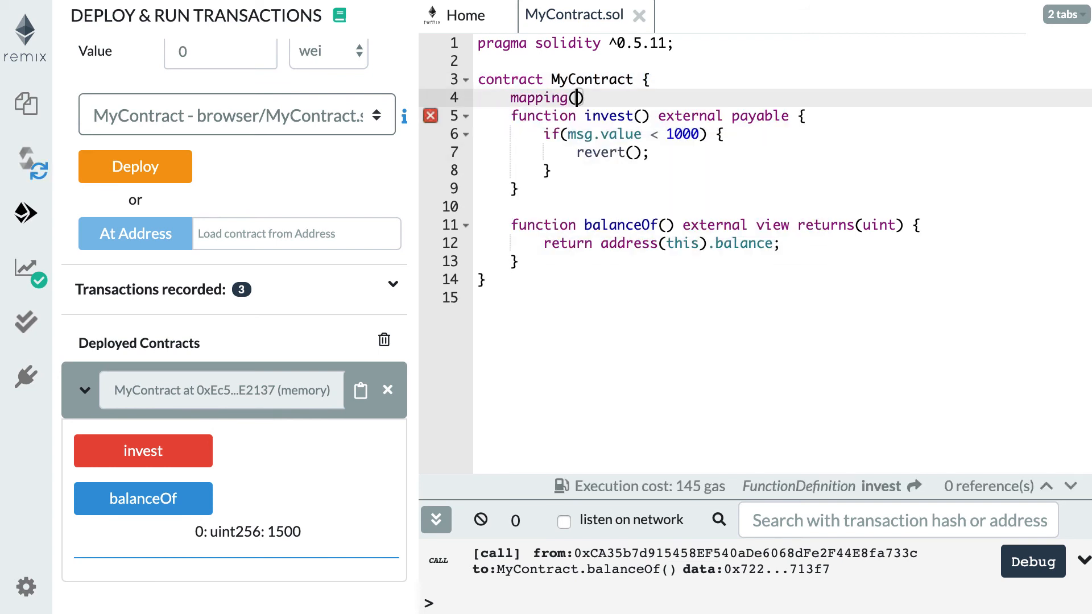
pyautogui.write('address')
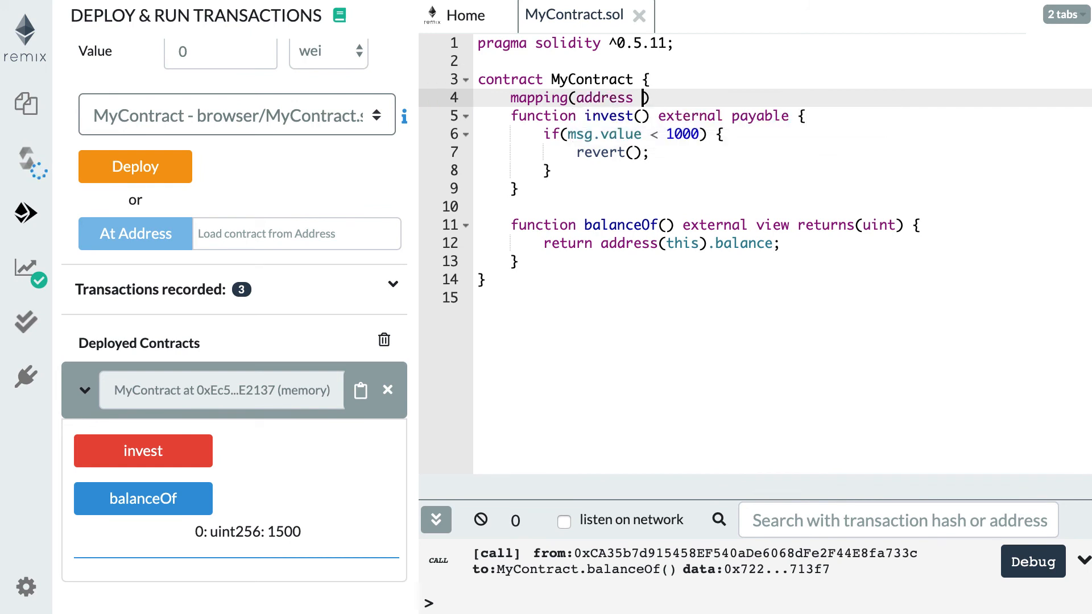
pyautogui.write('=> uint)')
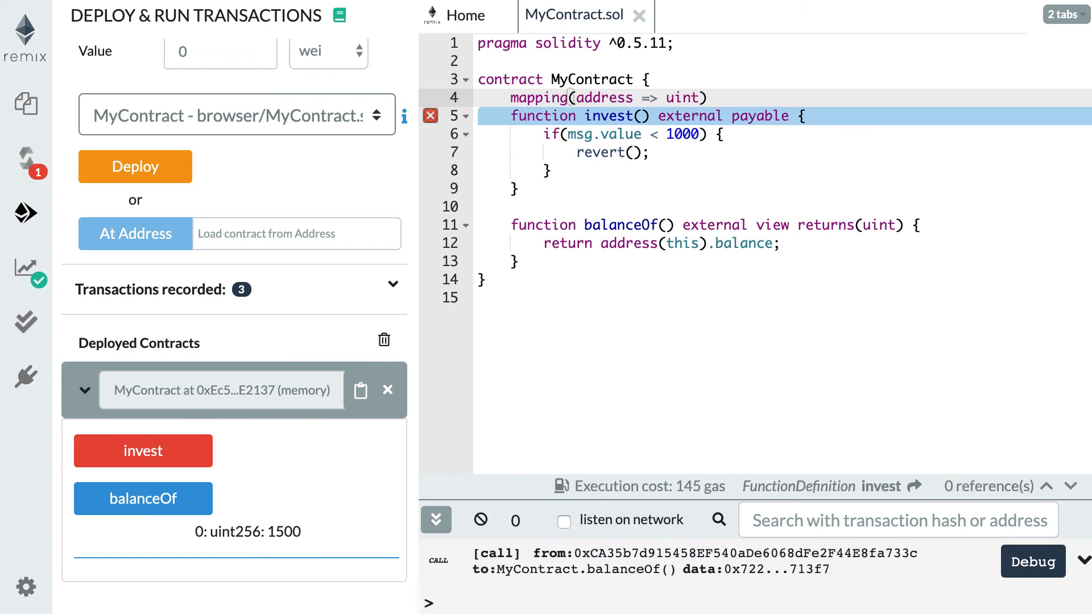
pyautogui.write('balances;')
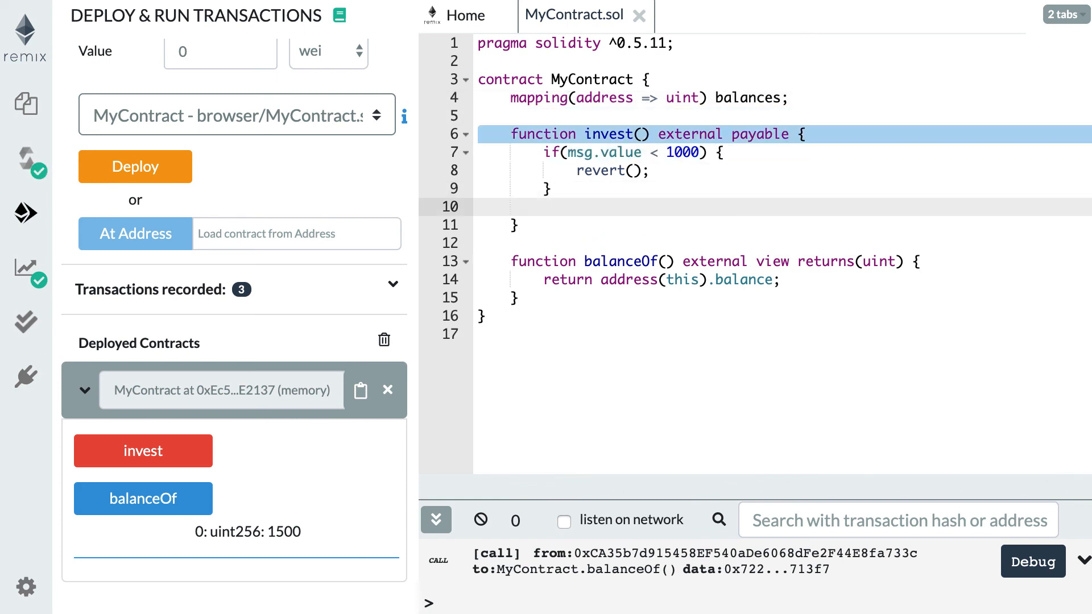
# - Add balances[msg.sender] += msg.value inside invest()
pyautogui.write('m')
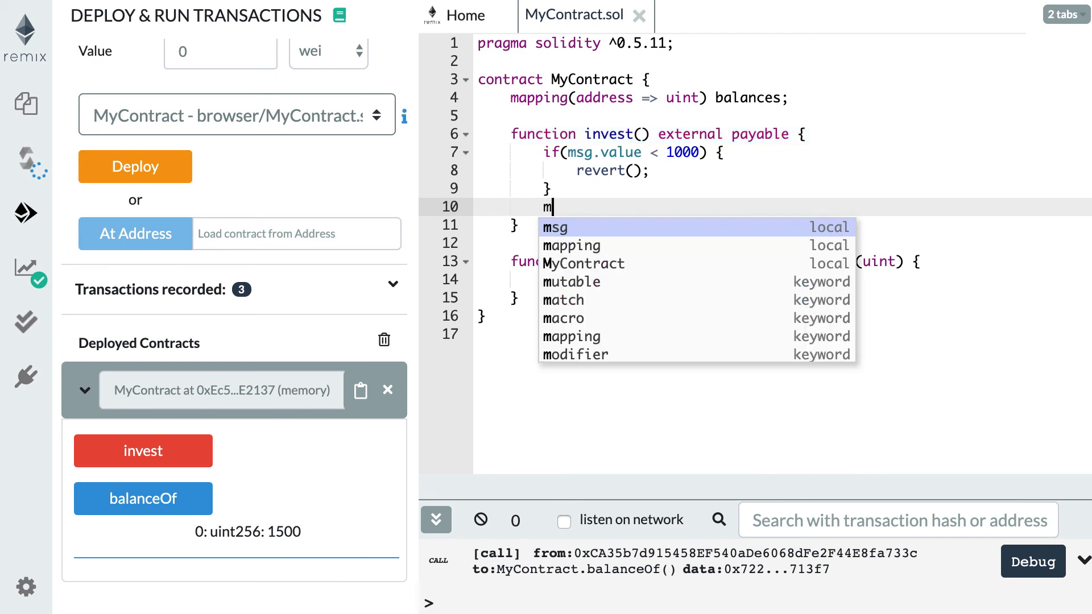
pyautogui.write('balances[msg')
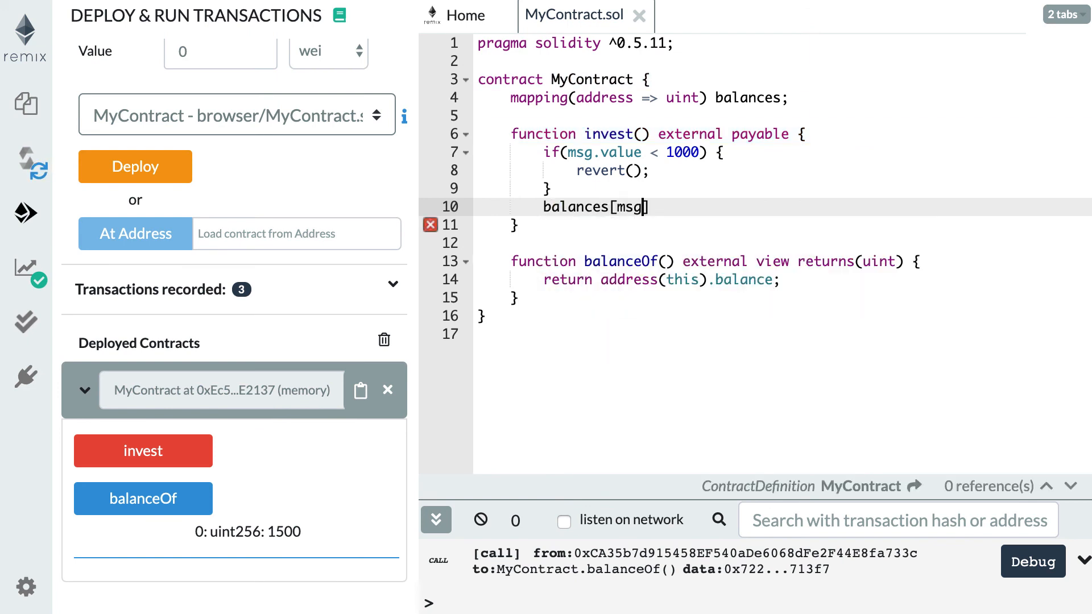
pyautogui.write('.sender]')
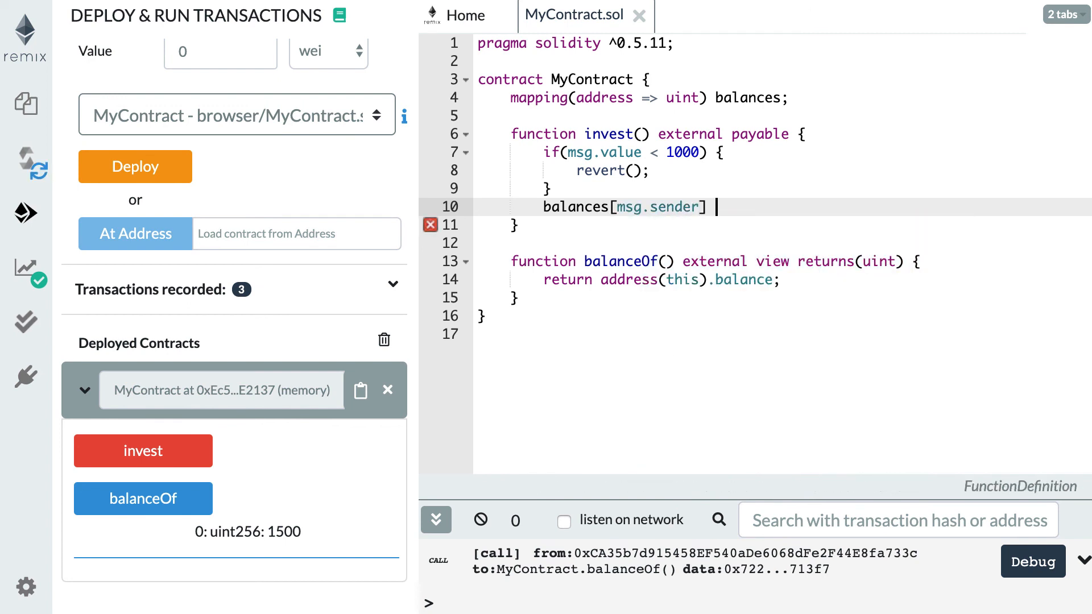
pyautogui.write('+=')
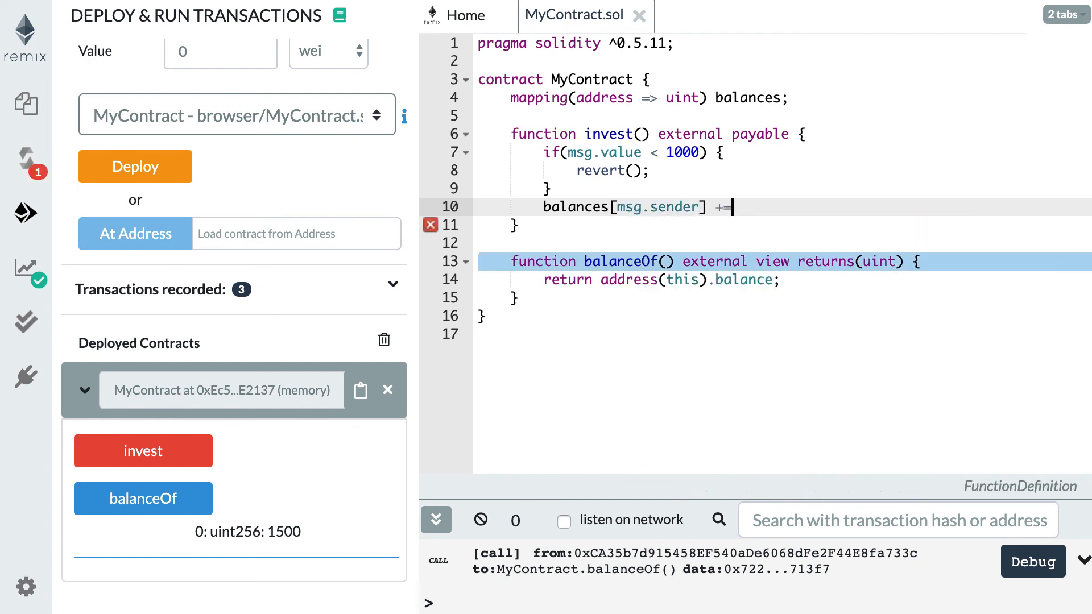
pyautogui.write('msg')
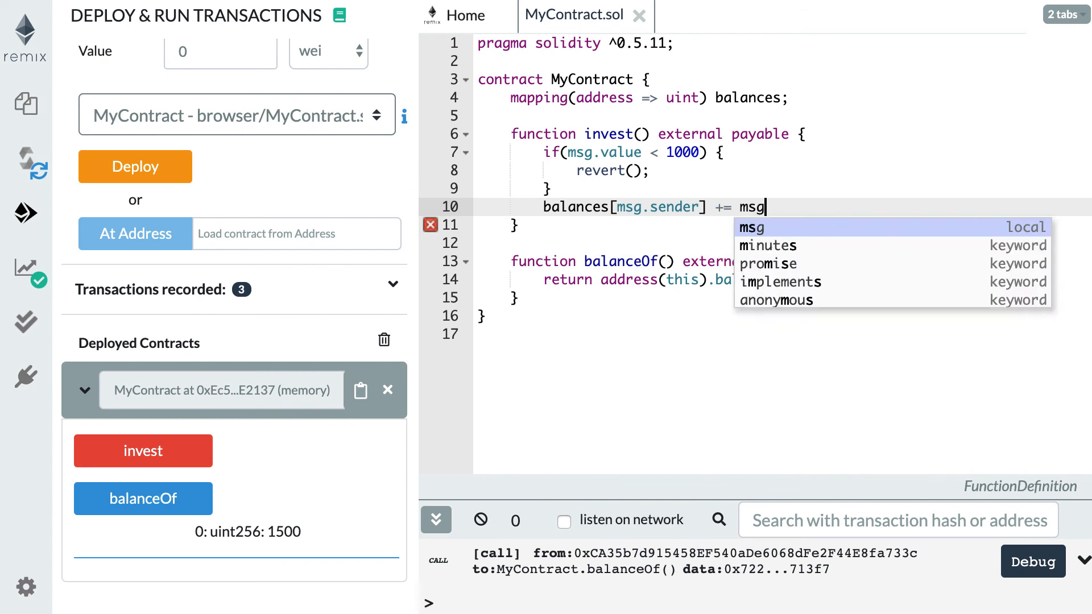
pyautogui.write('.value;')
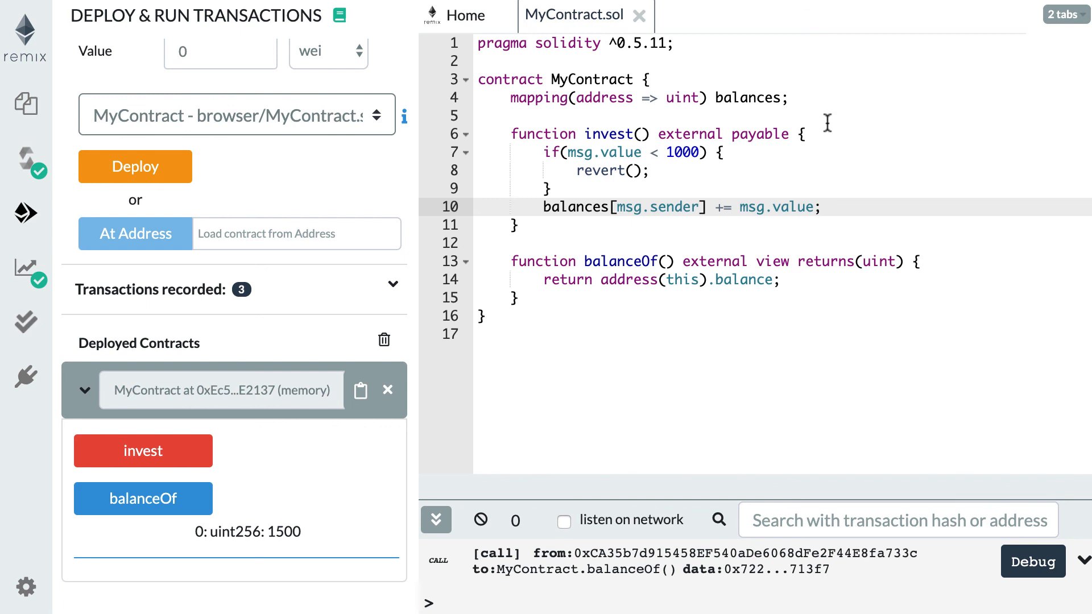
pyautogui.moveTo(702, 153)
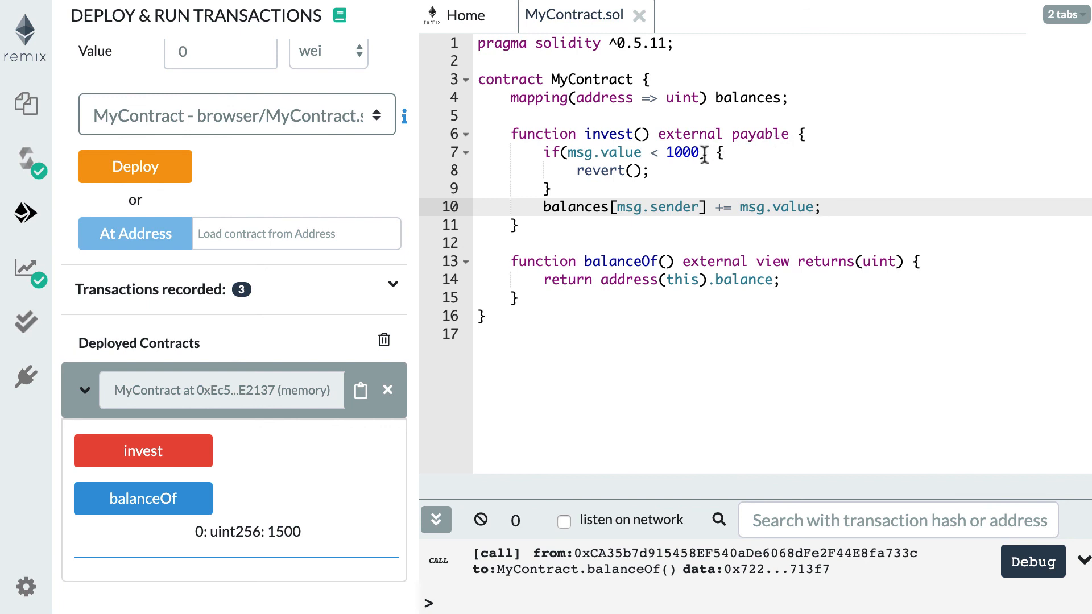
# - Replace the 1000 wei minimum with 1 ether
pyautogui.doubleClick(683, 152)
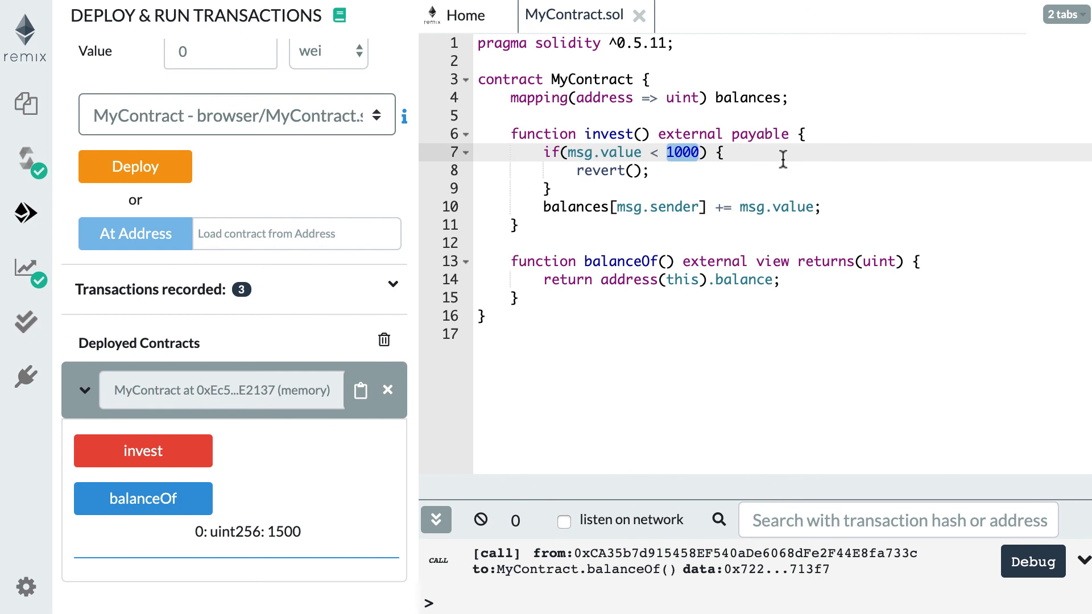
pyautogui.write('1')
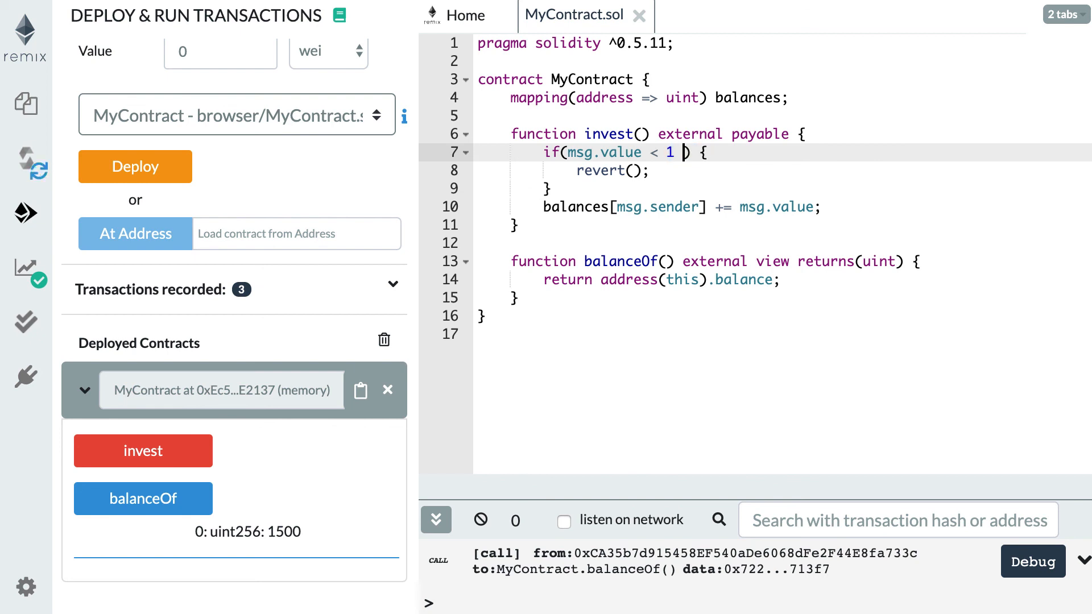
pyautogui.write('ether')
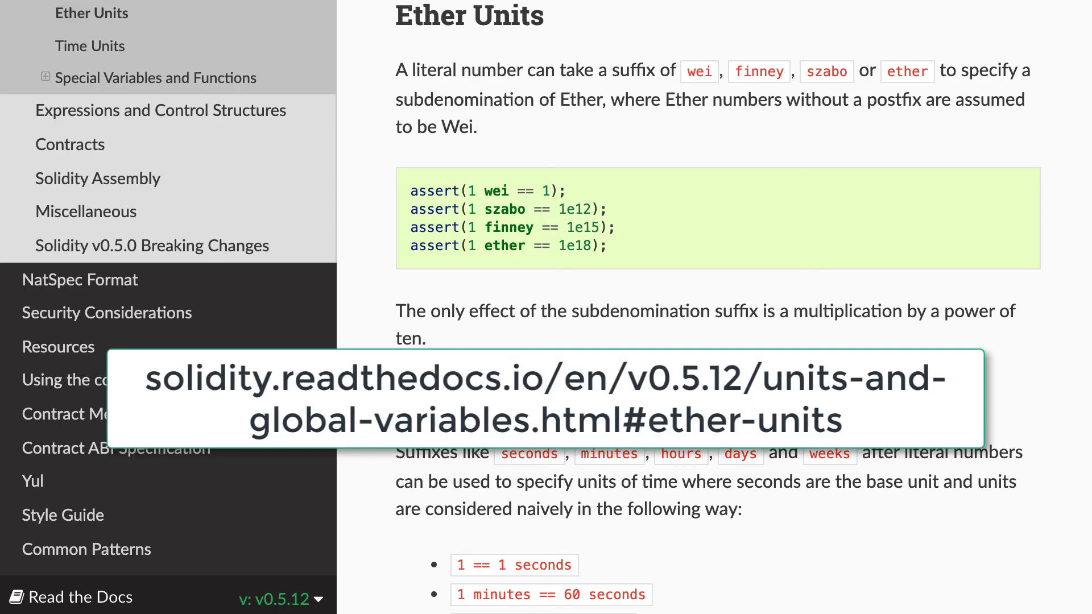
pyautogui.moveTo(865, 54)
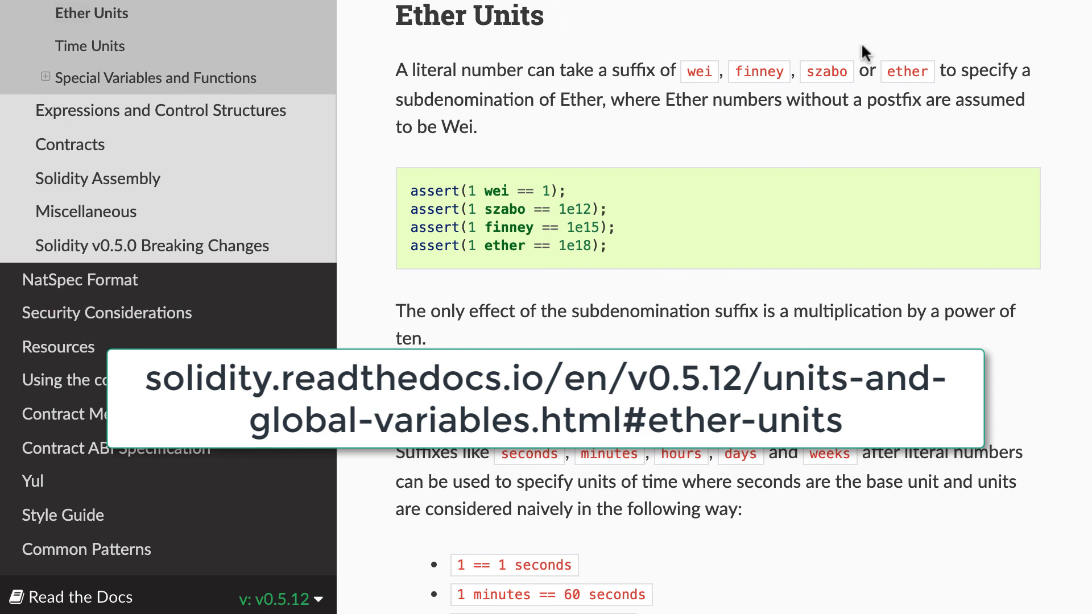
pyautogui.moveTo(824, 184)
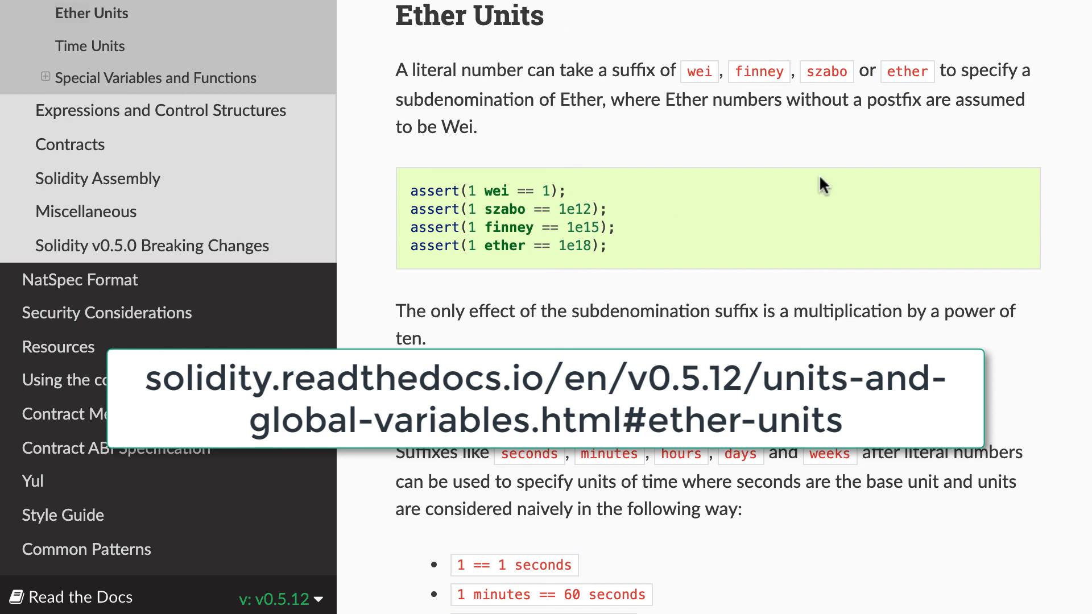